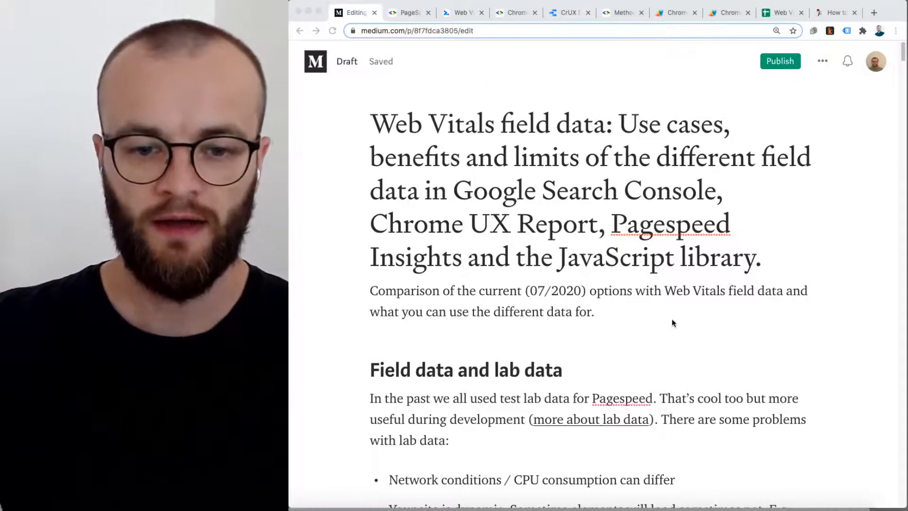
Step: Scroll past the intro and Lab and field tools image to the Search Console heading
scroll(down, 3)
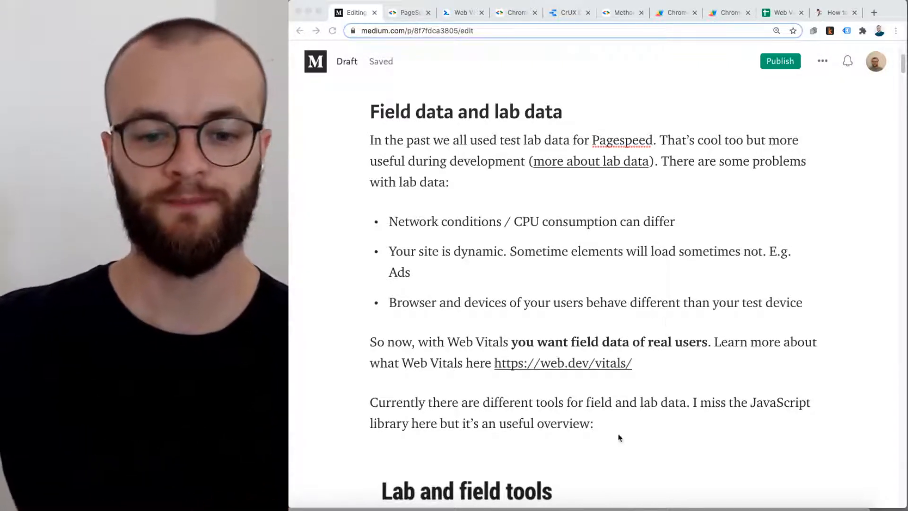
scroll(down, 3)
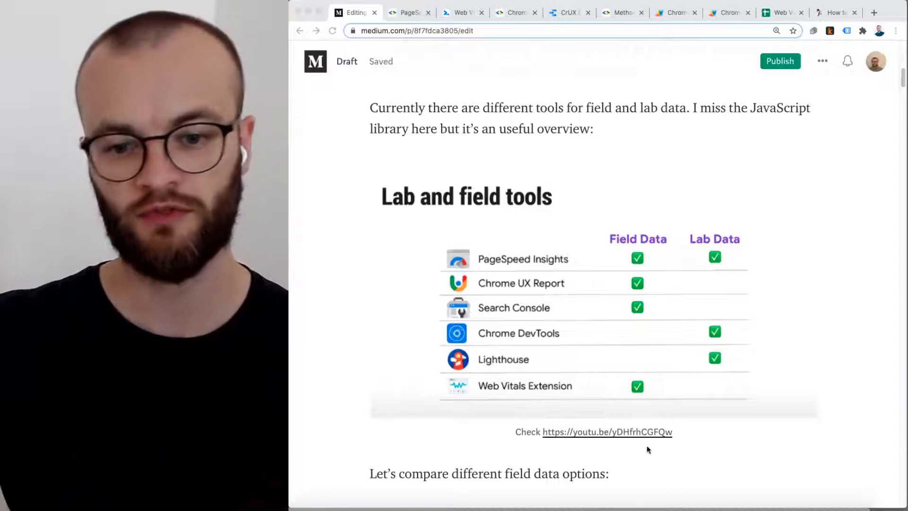
mouse_move(700, 457)
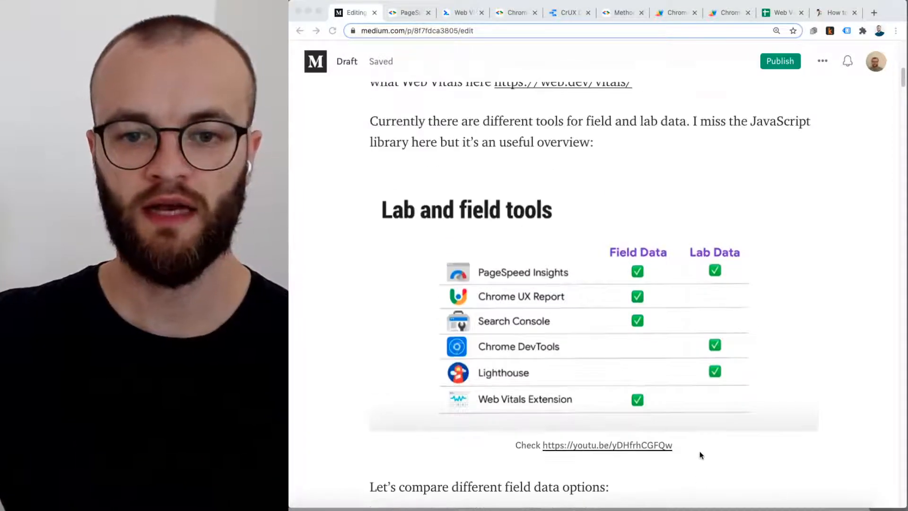
scroll(down, 3)
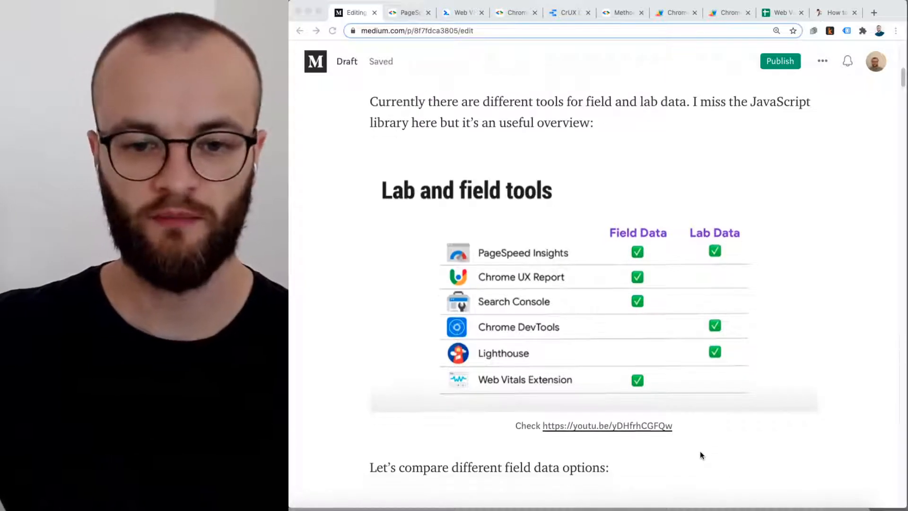
scroll(down, 3)
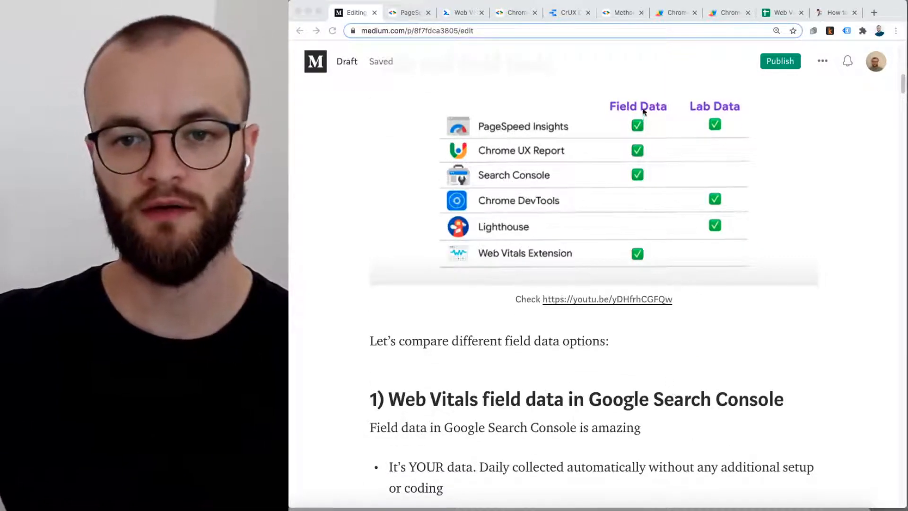
mouse_move(637, 118)
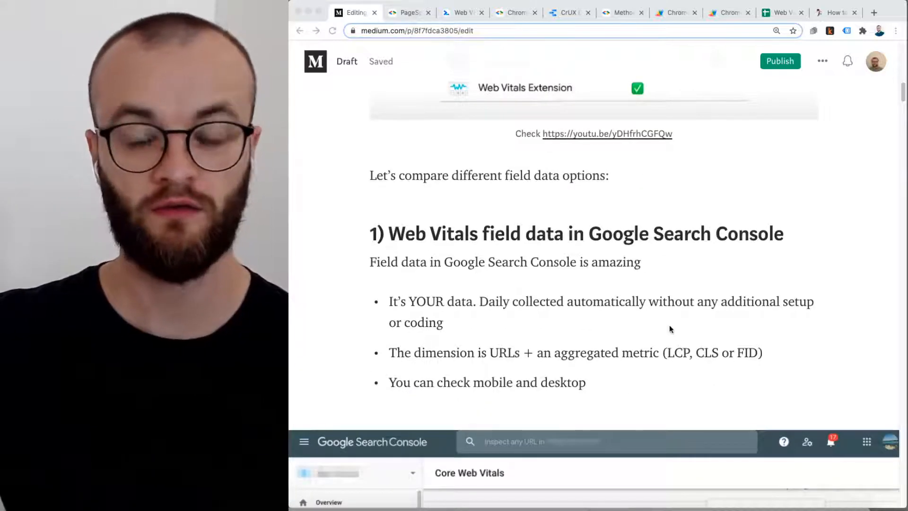
Step: Scroll past the Core Web Vitals and LCP issue screenshots to 'Limits with Web Vitals in Google Search Console'
scroll(down, 3)
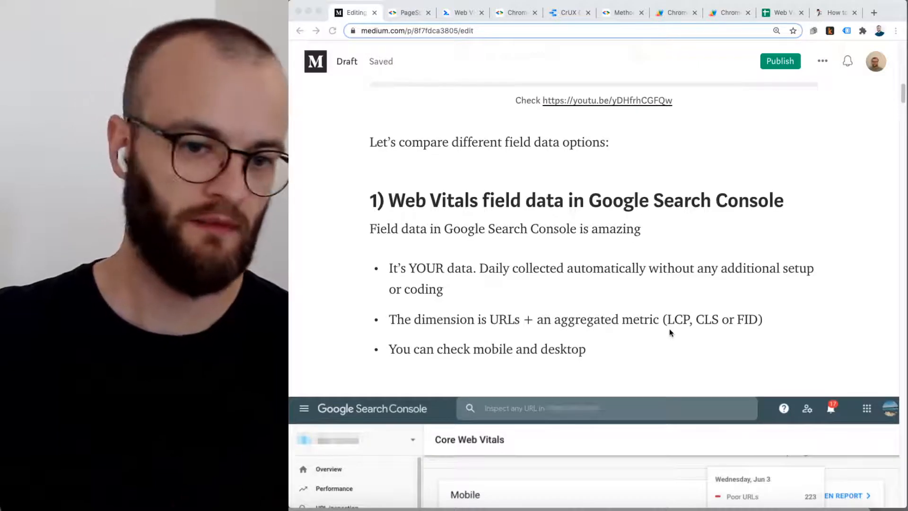
scroll(down, 3)
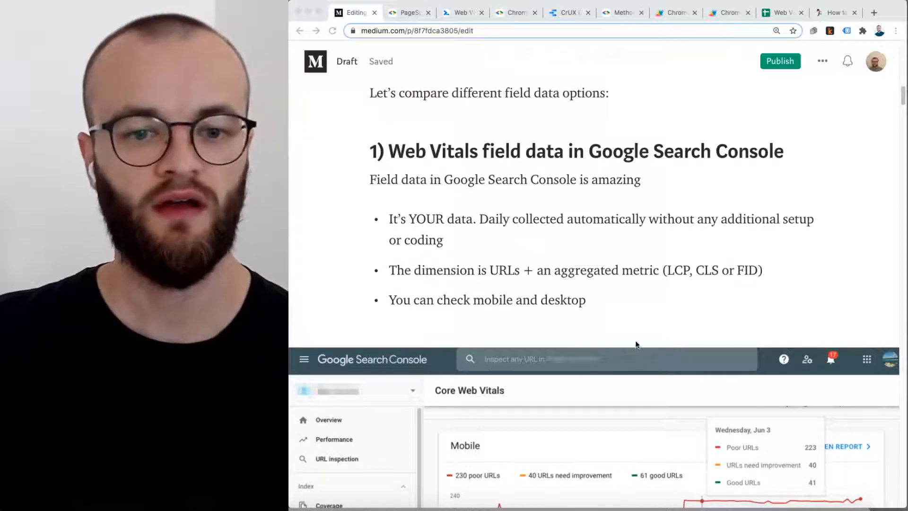
scroll(down, 3)
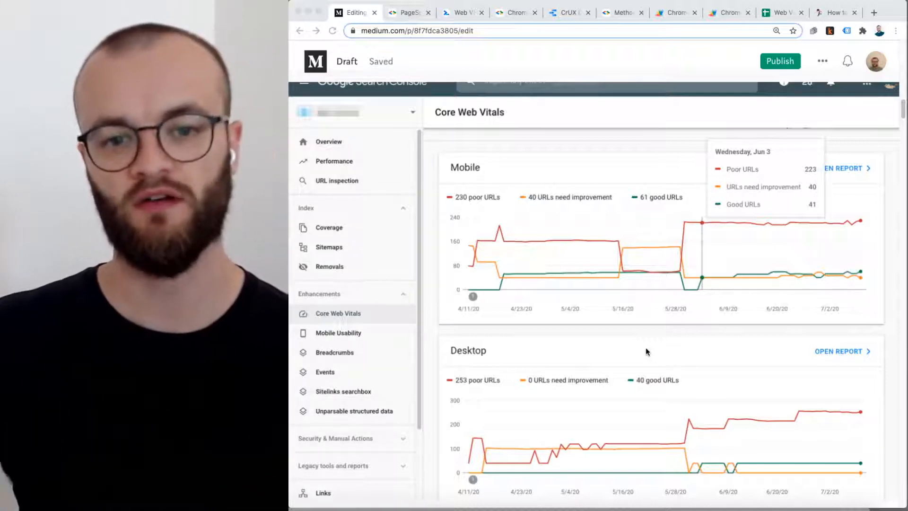
mouse_move(506, 234)
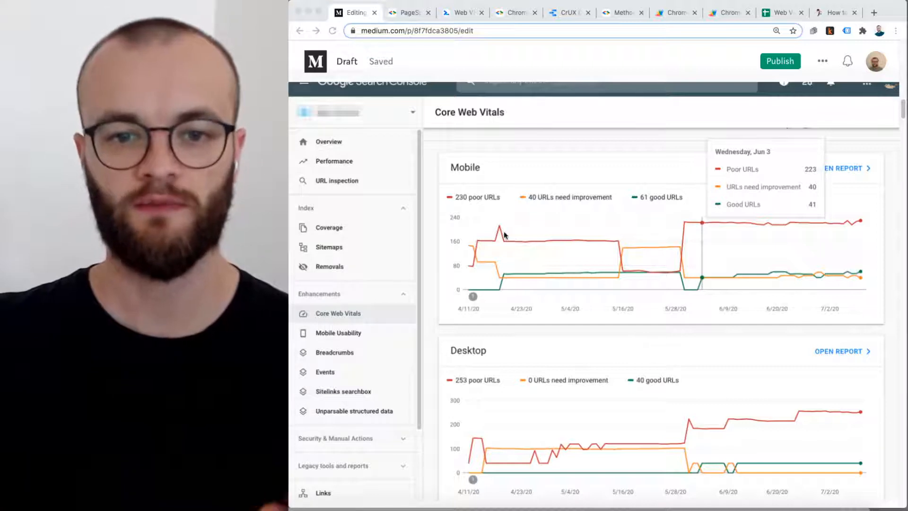
mouse_move(520, 350)
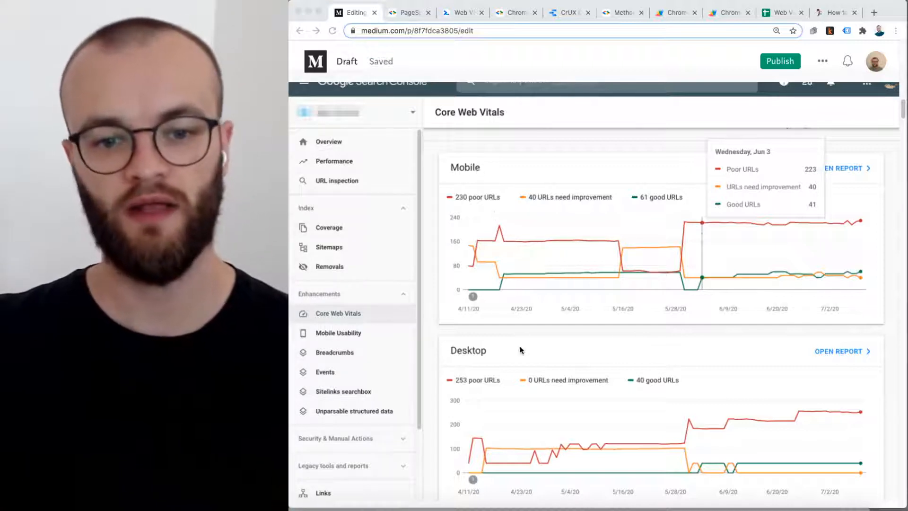
scroll(down, 3)
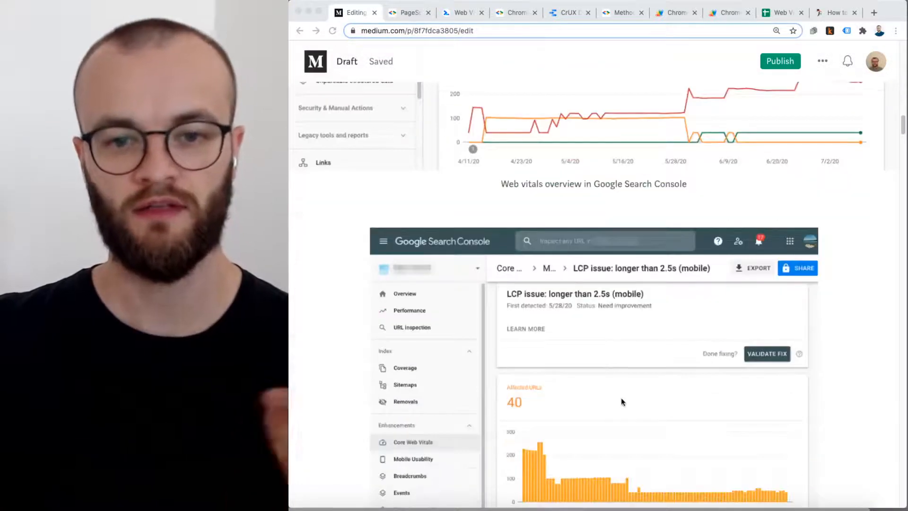
scroll(down, 3)
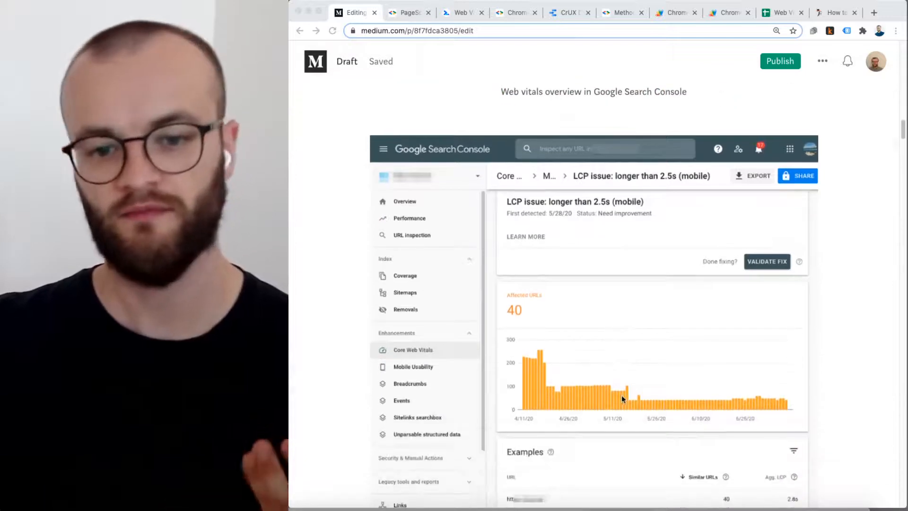
scroll(down, 3)
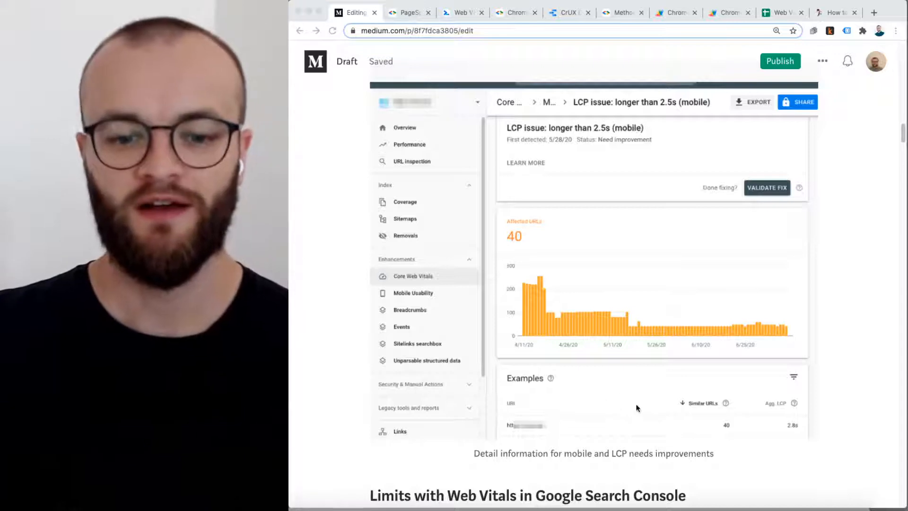
scroll(down, 3)
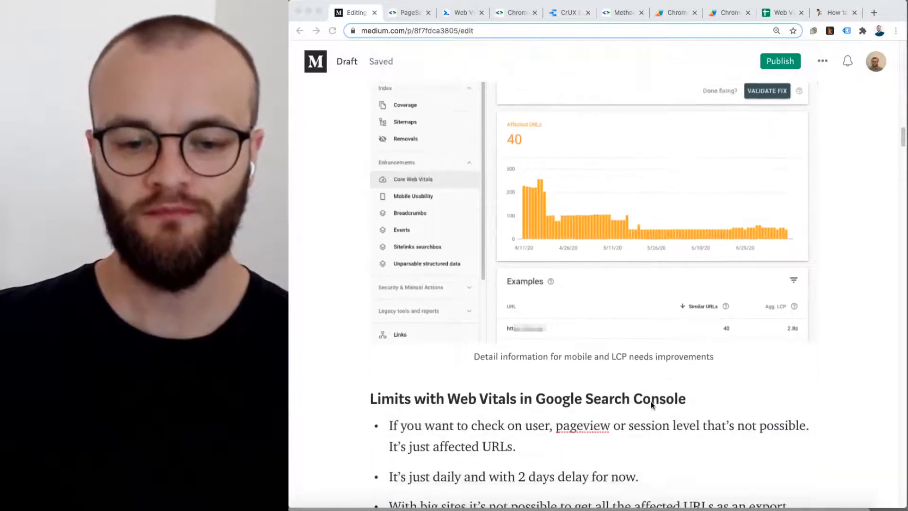
Step: Scroll through the limits list to the big-site screenshot with too many problematic URLs
scroll(down, 3)
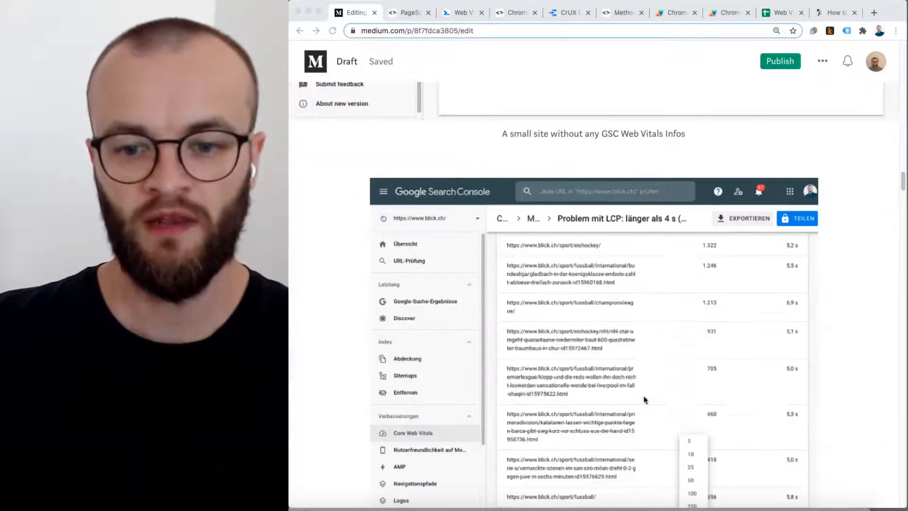
Step: Scroll past the Search Console use cases to the Chrome UX Report BigQuery bullets
scroll(down, 3)
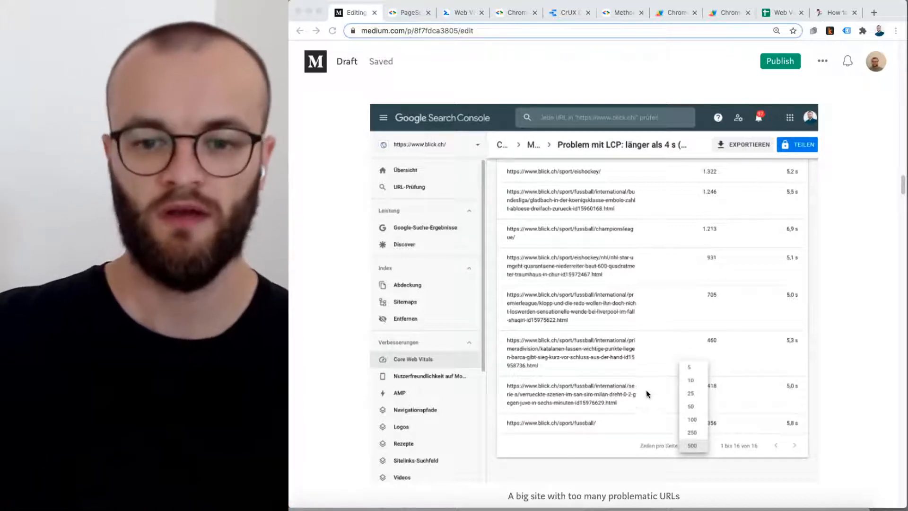
scroll(down, 3)
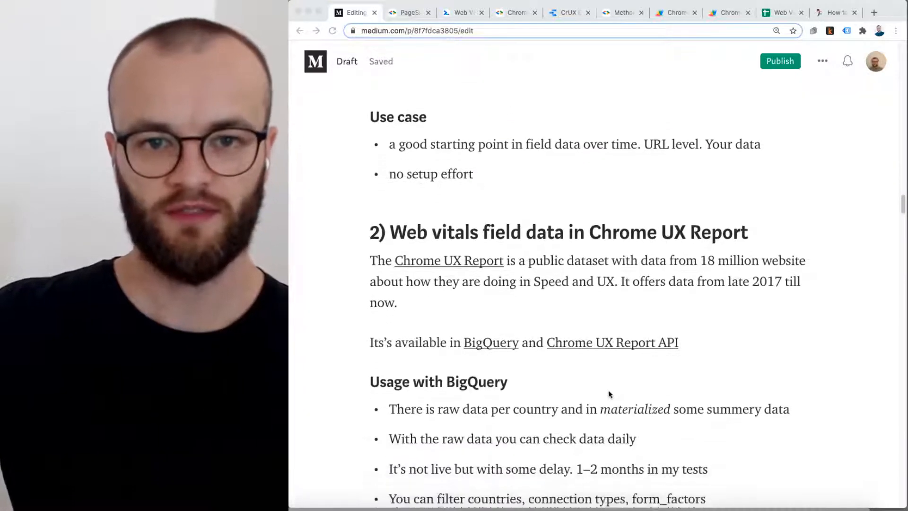
scroll(down, 3)
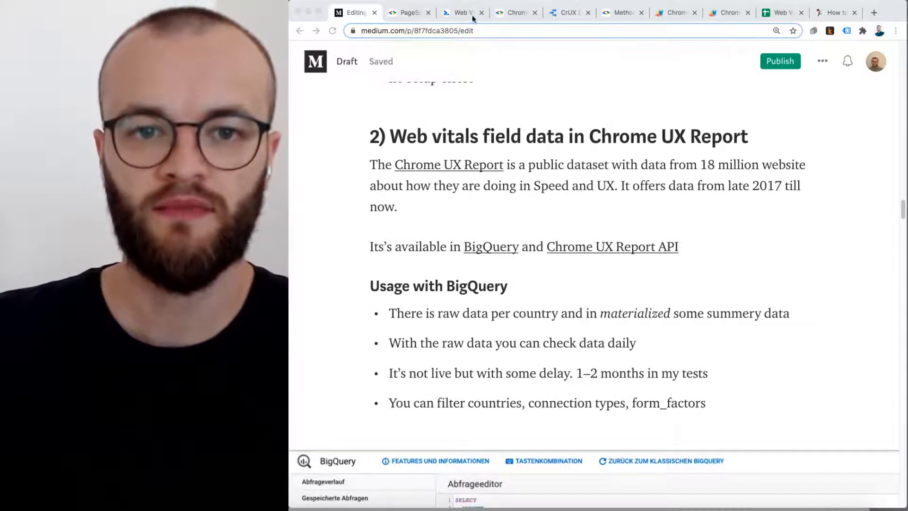
Step: Check the blick.ch CrUX dashboard, web.dev Web Vitals, CrUX overview and Tools menu, then return to the draft
click(566, 12)
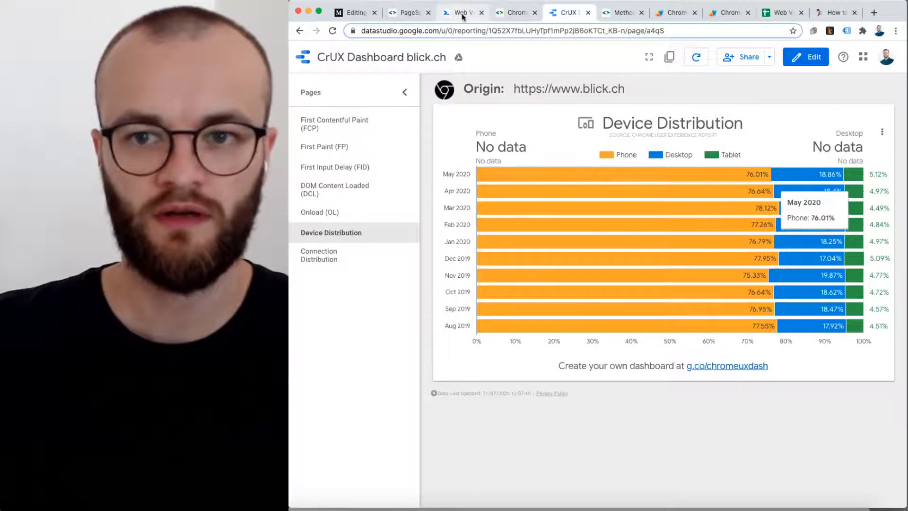
click(461, 13)
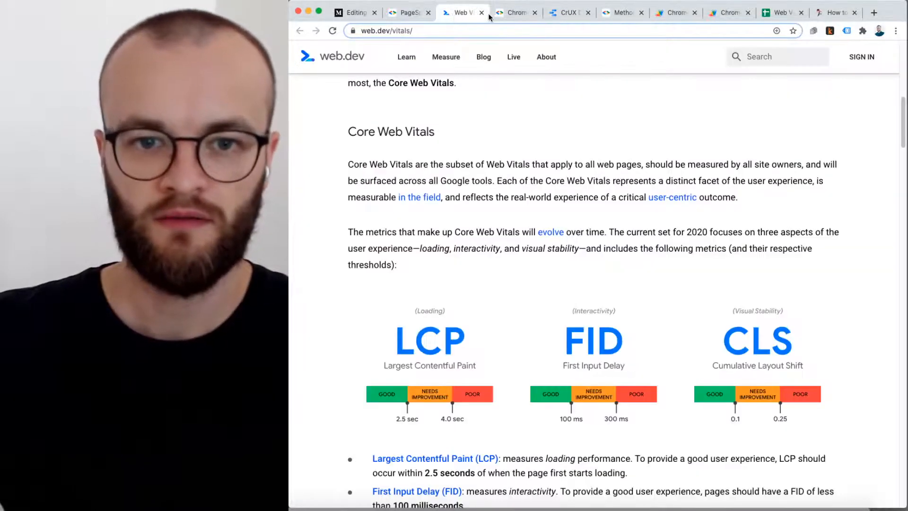
click(513, 13)
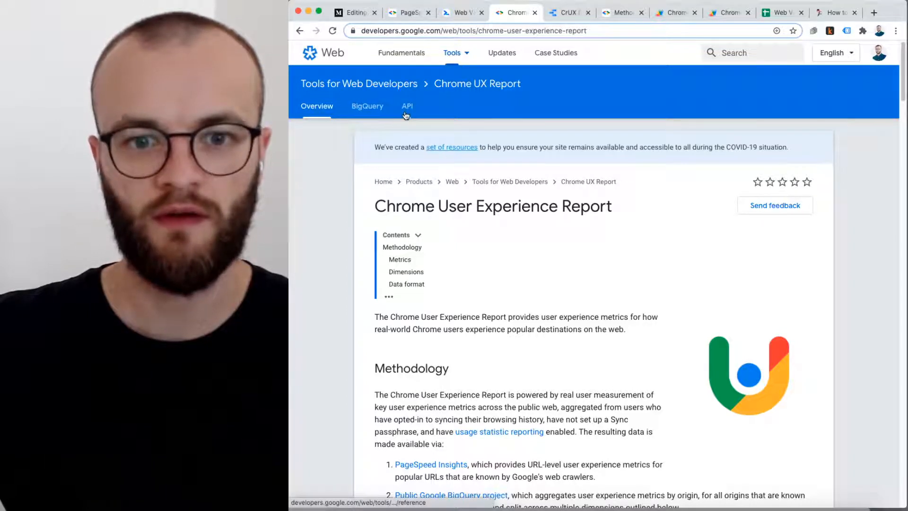
click(452, 52)
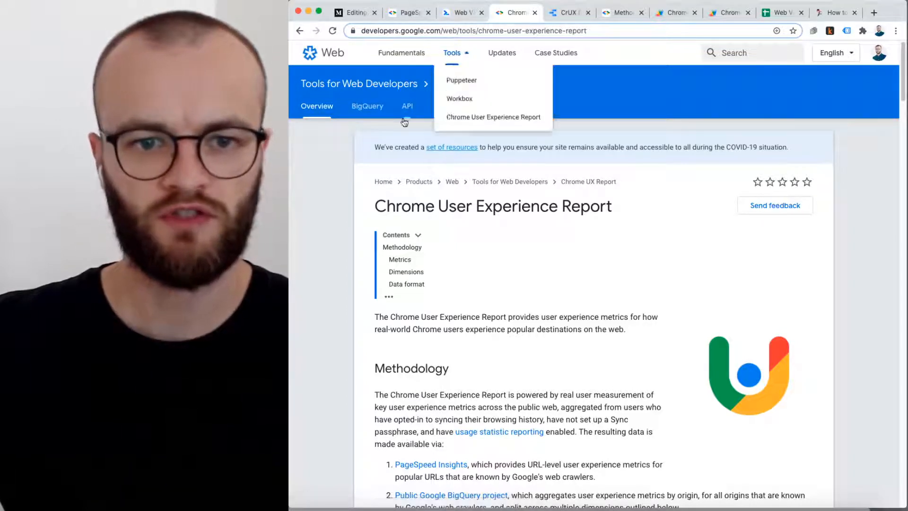
click(461, 12)
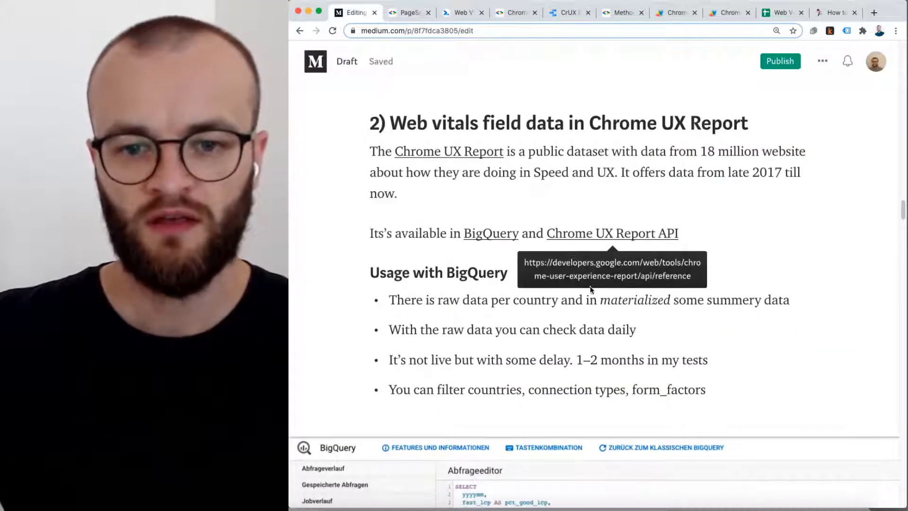
mouse_move(423, 180)
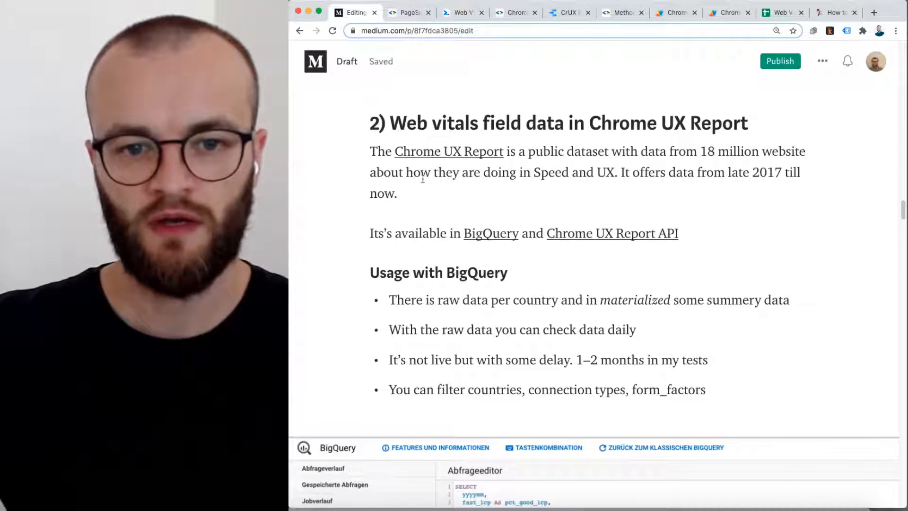
mouse_move(448, 152)
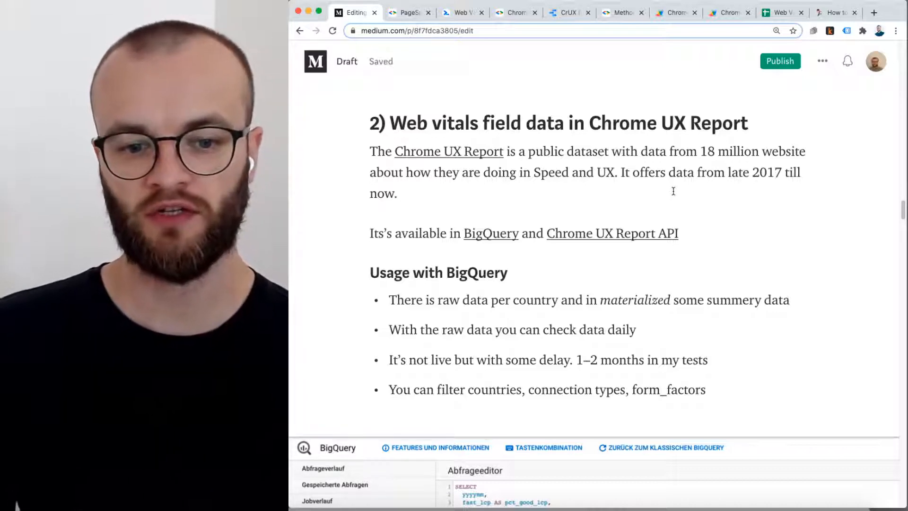
scroll(down, 3)
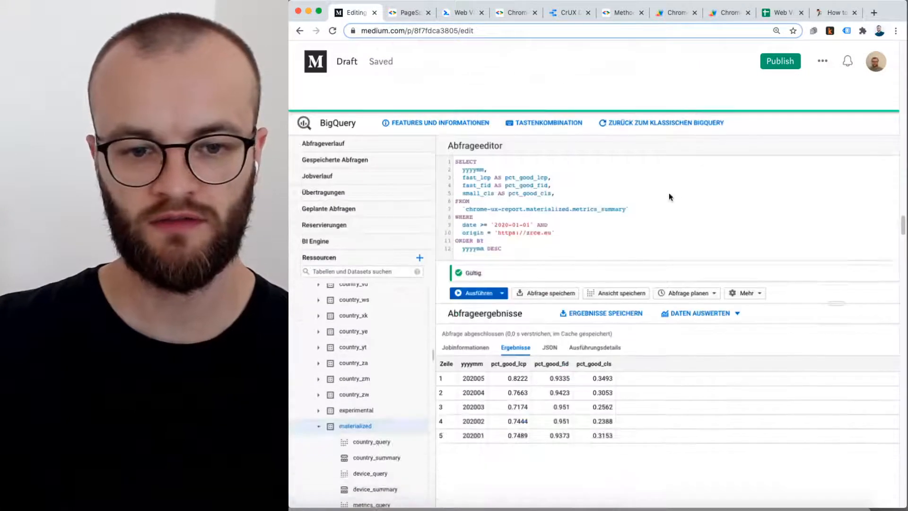
scroll(down, 3)
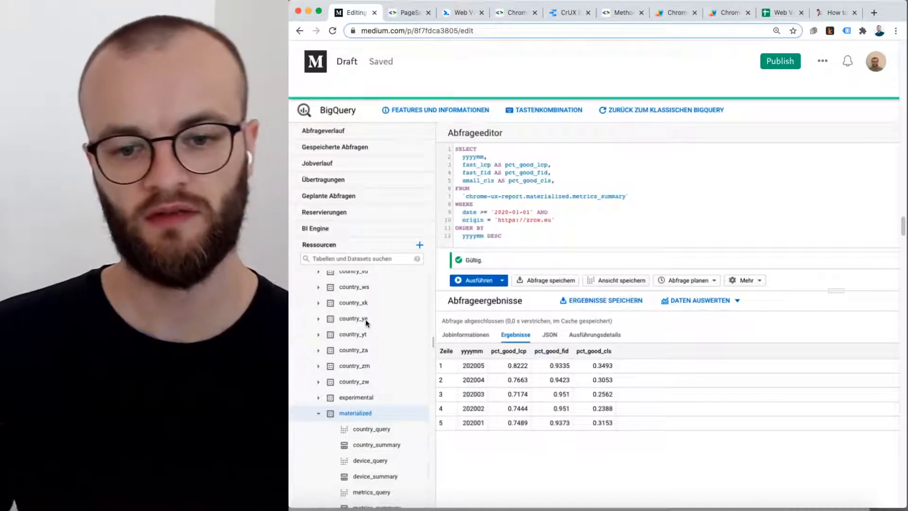
scroll(down, 3)
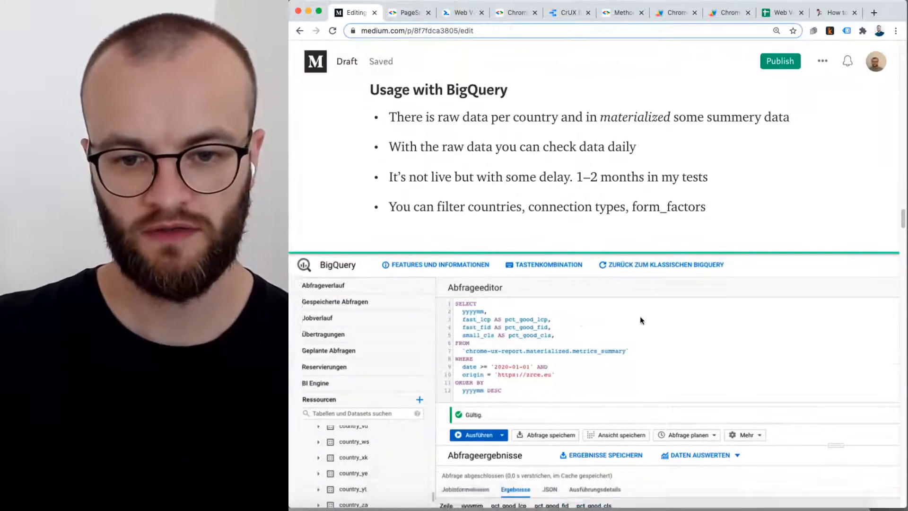
scroll(down, 3)
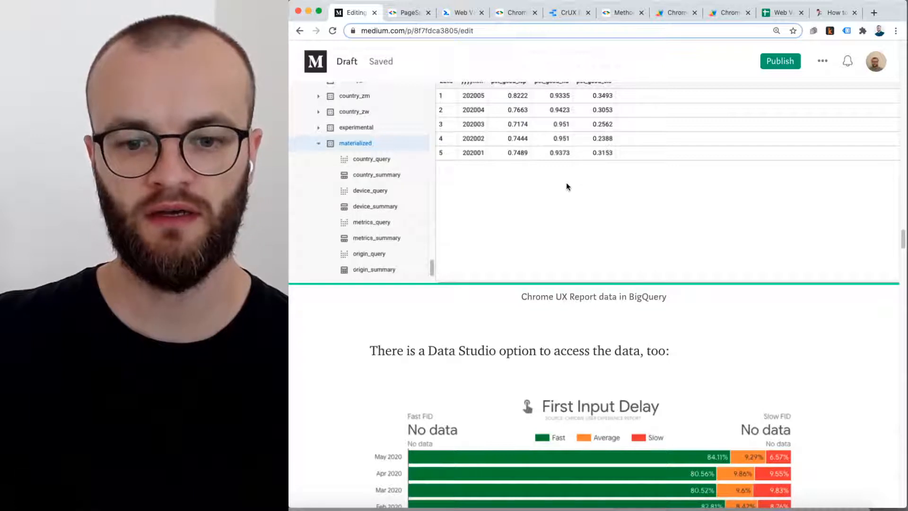
scroll(down, 3)
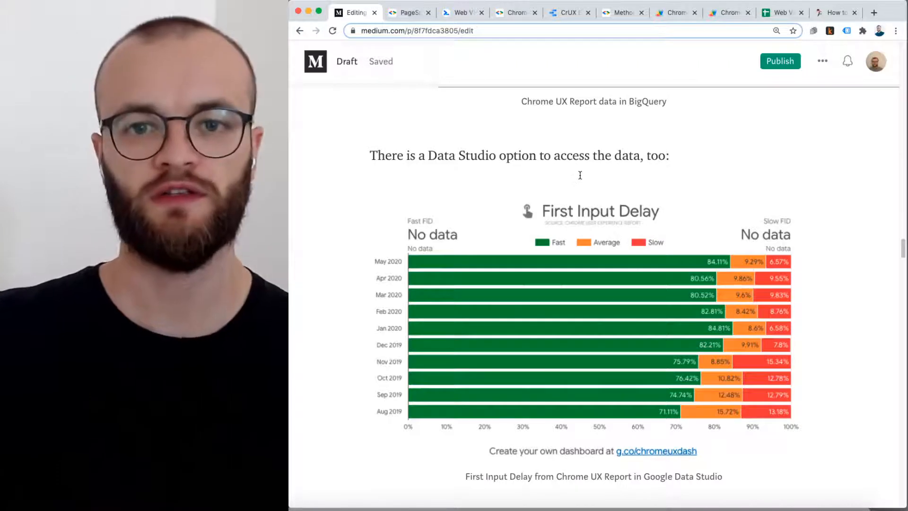
Step: Show the First Input Delay (FID) page of the blick.ch CrUX Dashboard
click(568, 12)
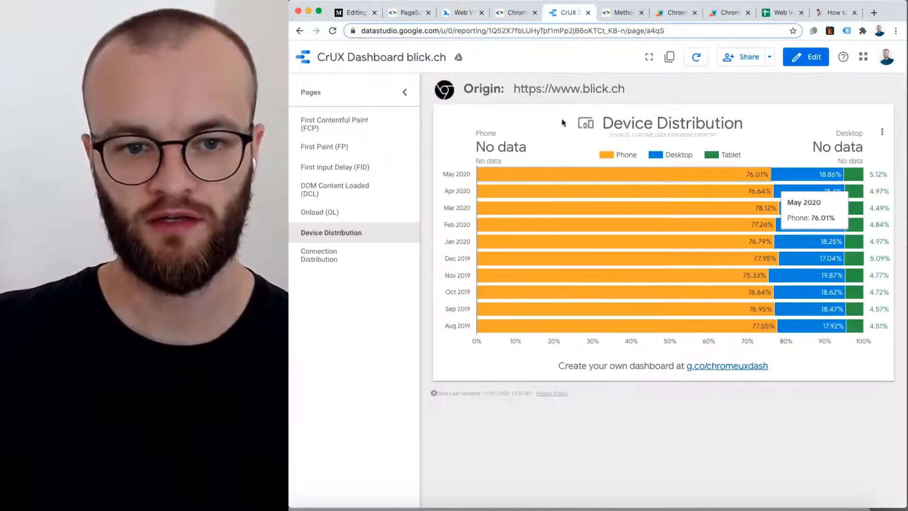
mouse_move(517, 359)
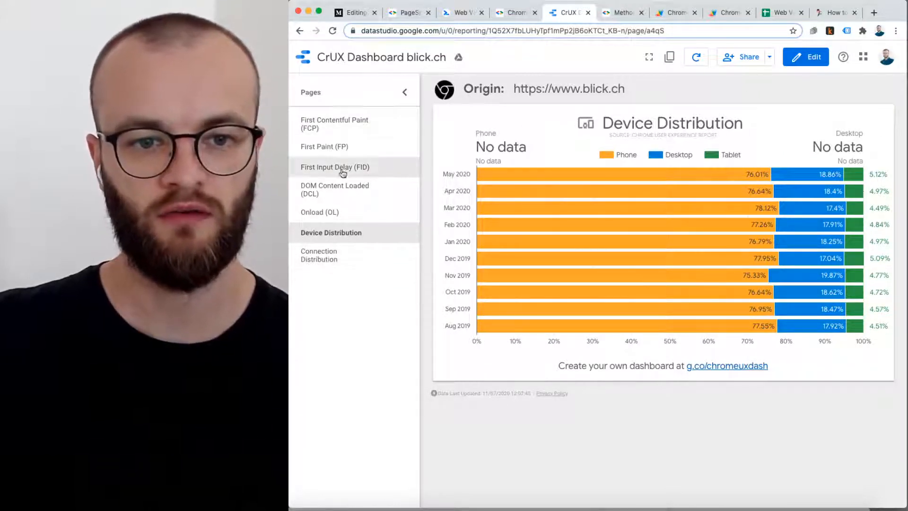
click(334, 167)
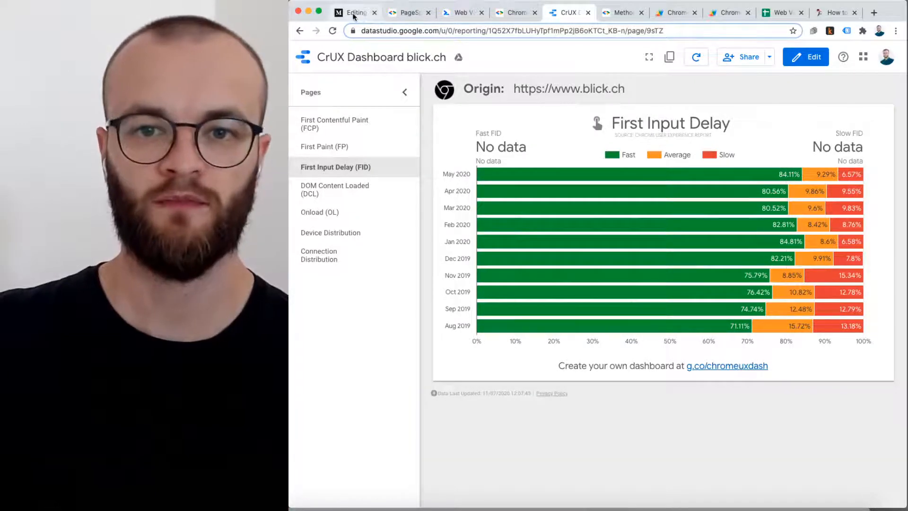
Step: Return to the Medium draft and scroll to the Data Studio FID chart
click(356, 12)
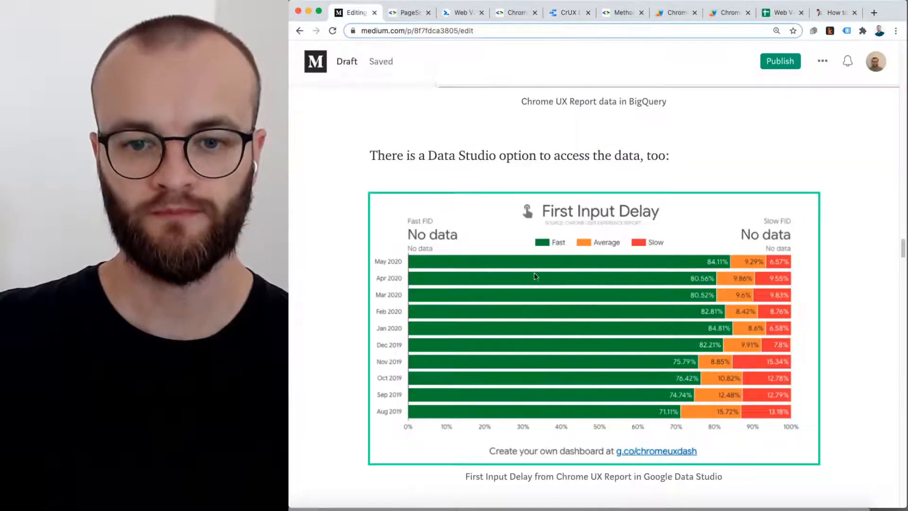
scroll(down, 3)
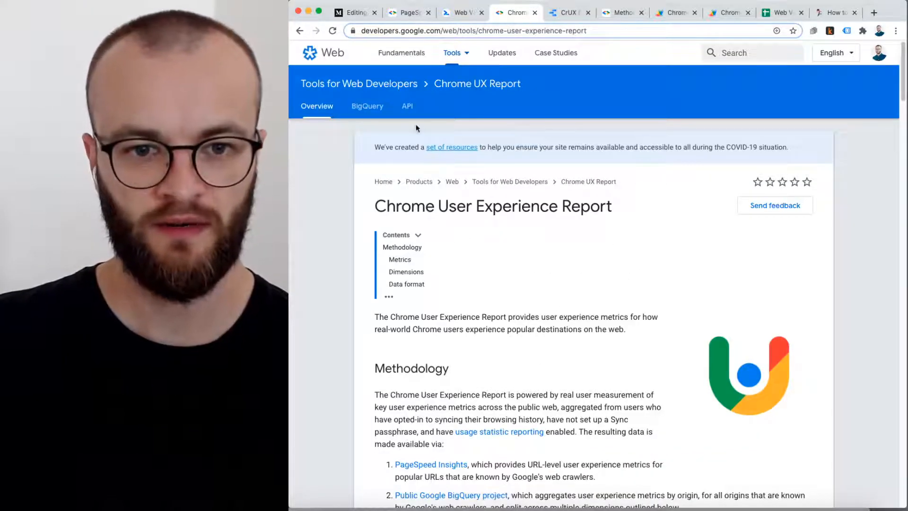
Step: Read the CrUX API reference down to Data pipeline, then return to the Medium draft
click(407, 106)
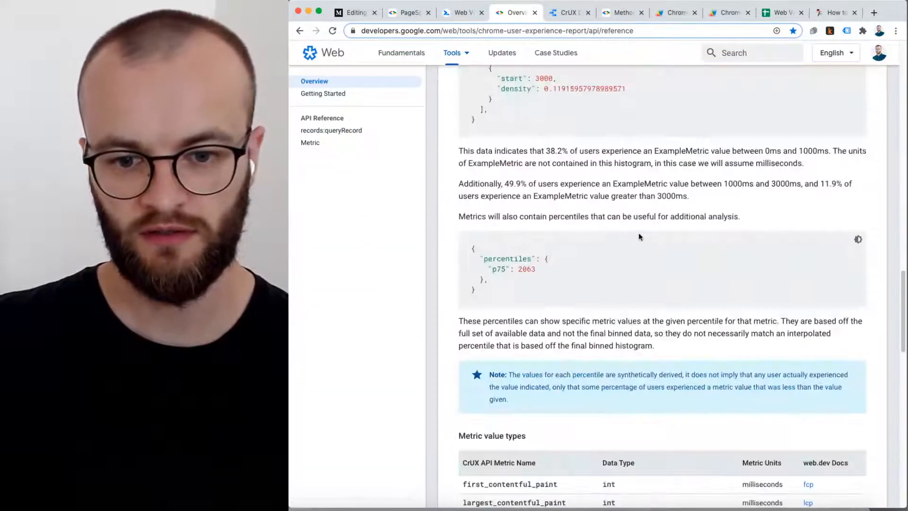
scroll(down, 3)
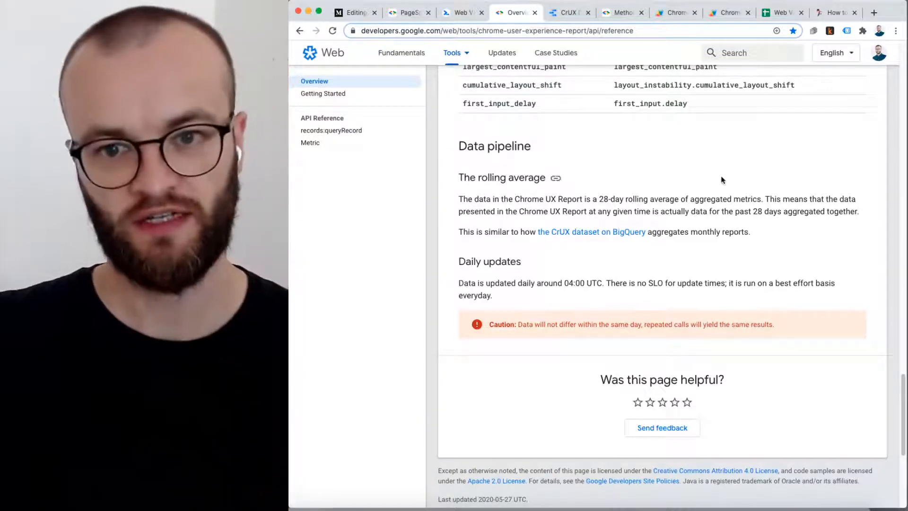
click(354, 13)
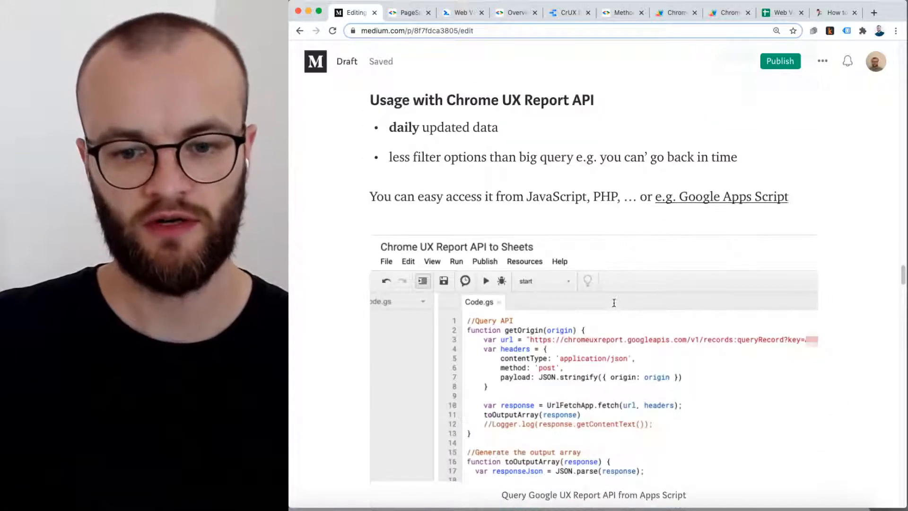
Step: Scroll past the Apps Script code to the 'Chrome UX Report API data pushed to Google Sheets' table
scroll(down, 3)
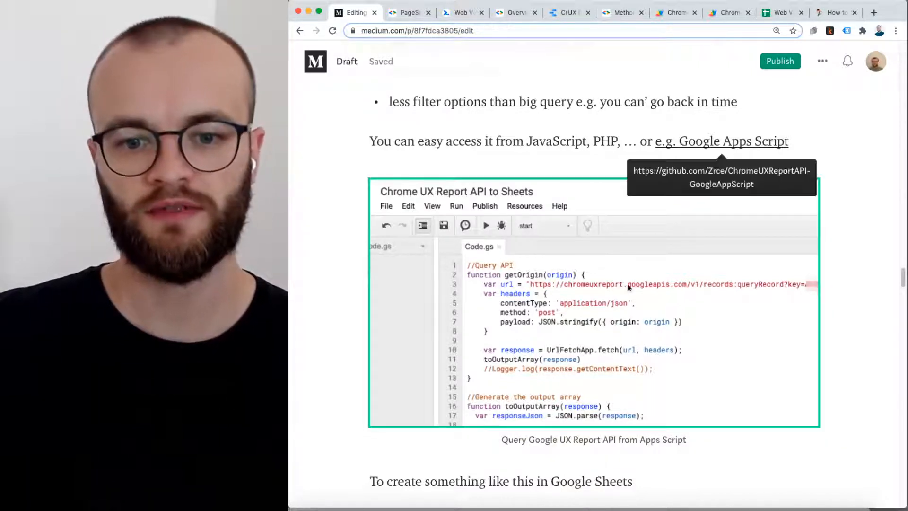
mouse_move(588, 424)
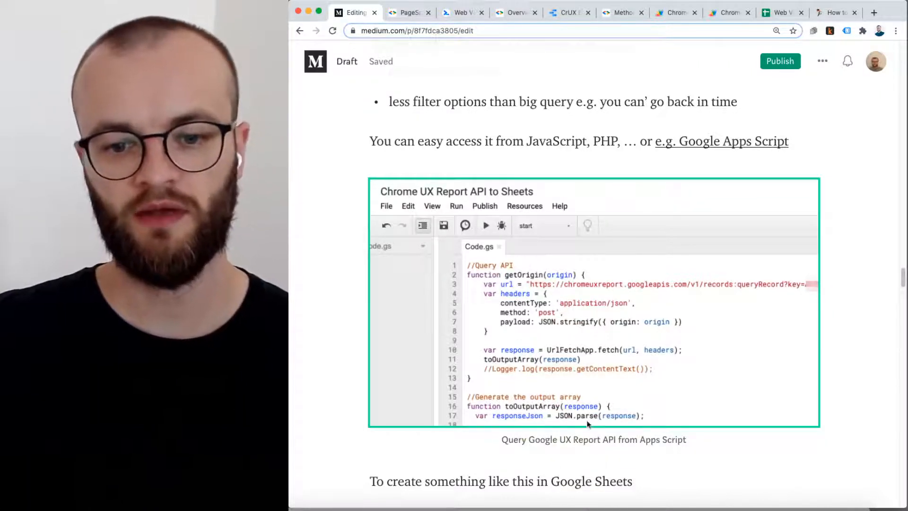
scroll(down, 3)
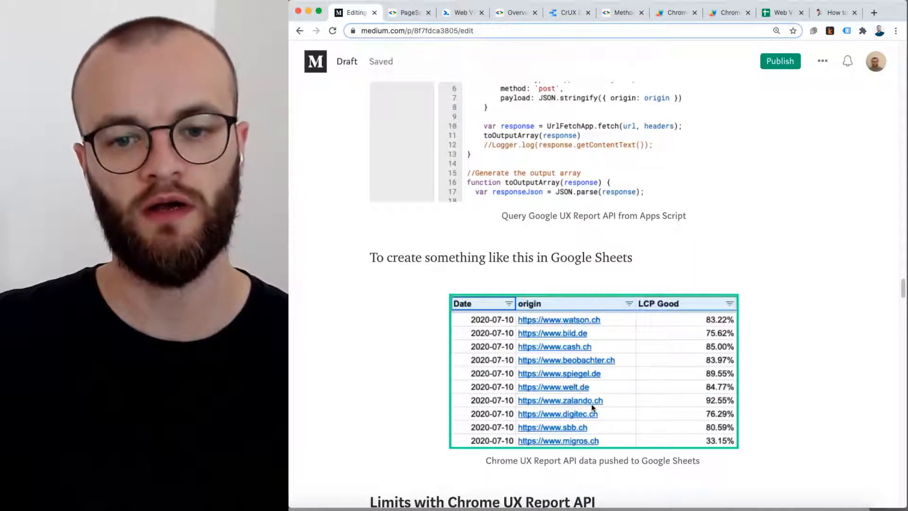
scroll(down, 3)
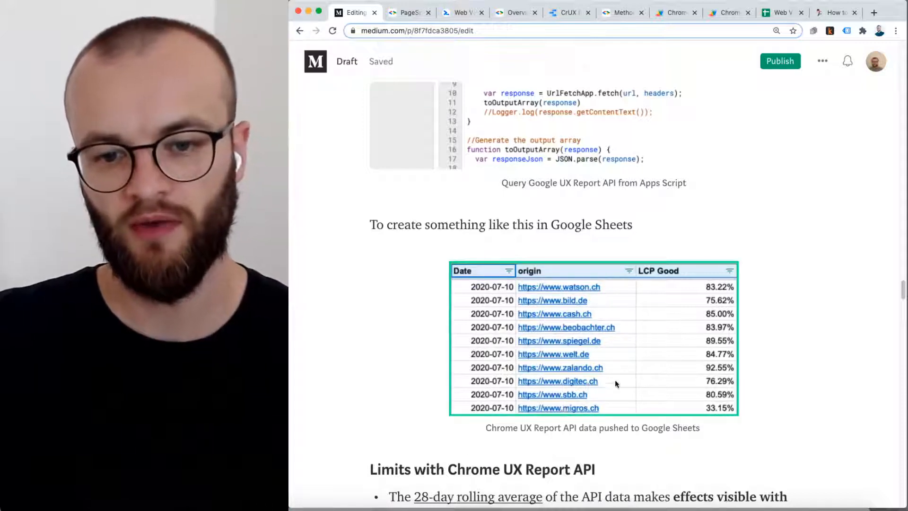
mouse_move(678, 281)
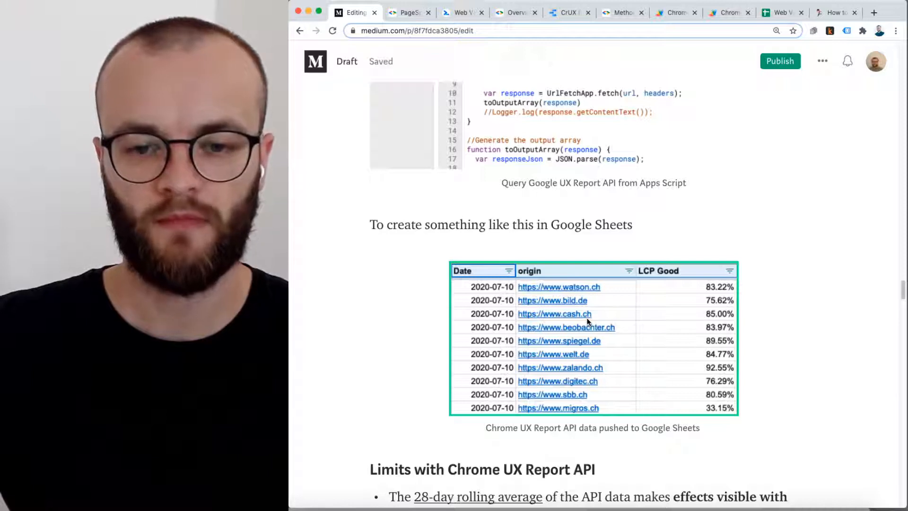
mouse_move(675, 327)
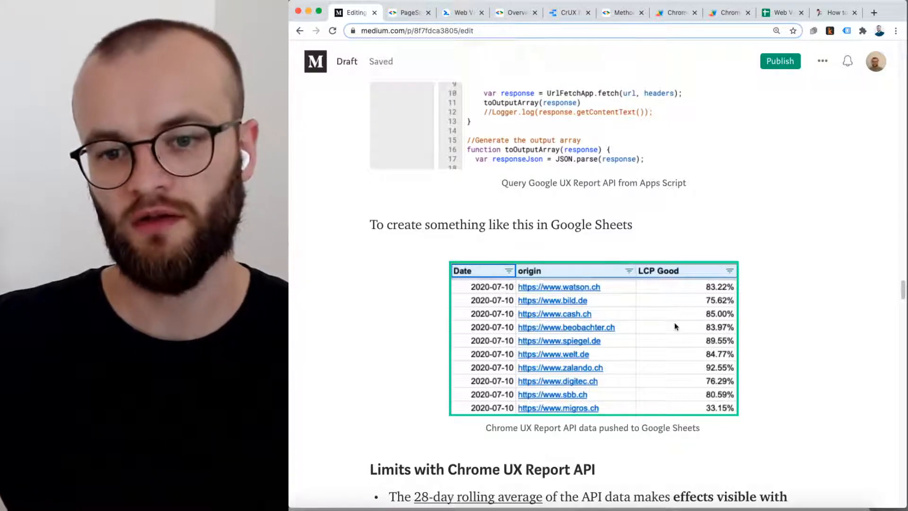
mouse_move(645, 278)
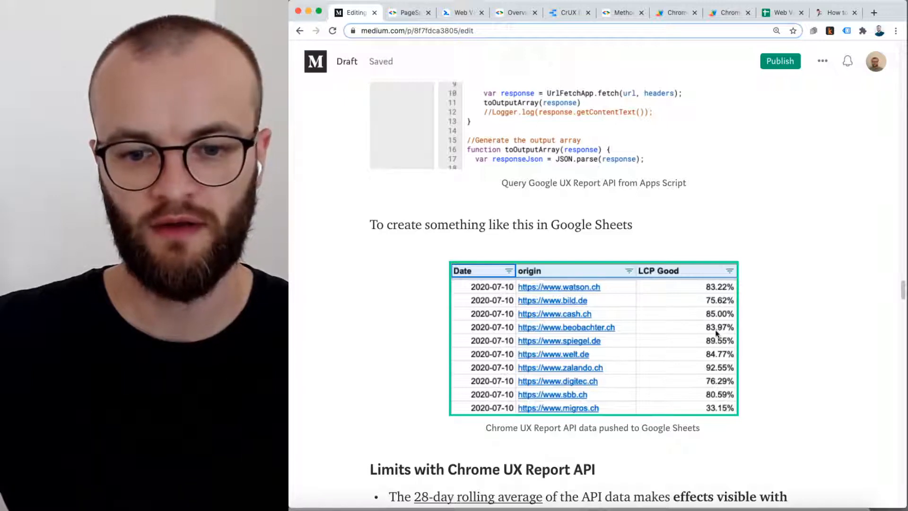
scroll(down, 3)
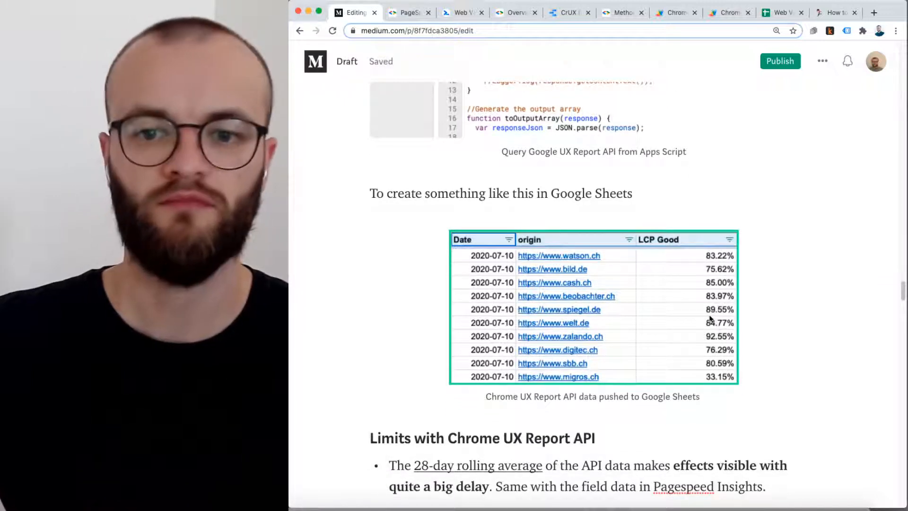
mouse_move(688, 312)
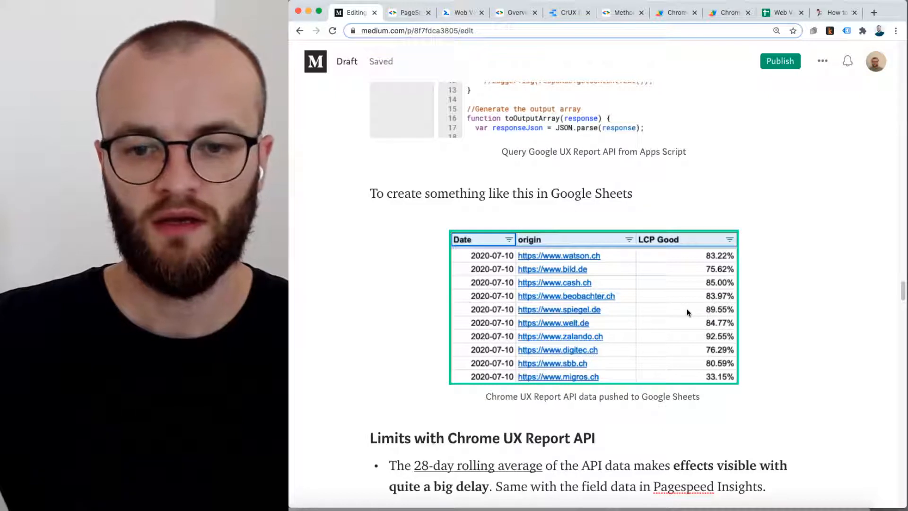
scroll(down, 3)
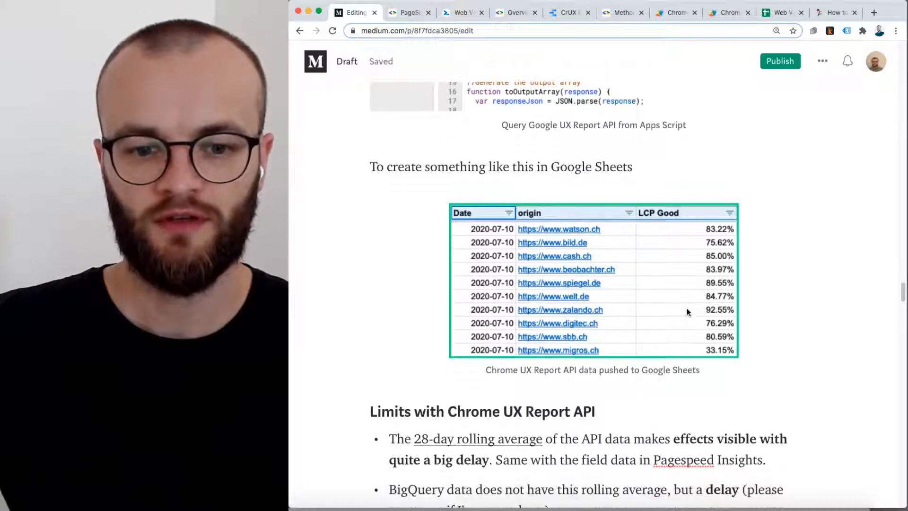
Step: Scroll to the 'Limits with Chrome UX Report API' bullets and the Use case list
scroll(down, 3)
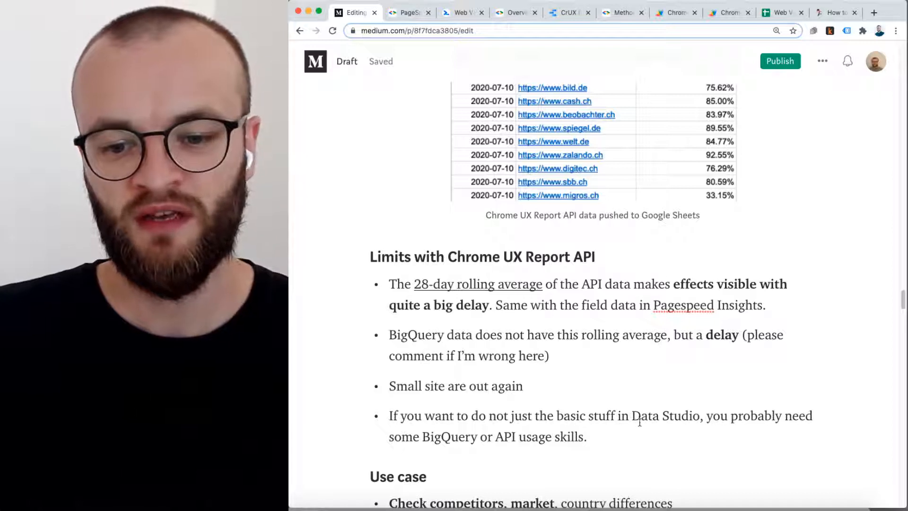
mouse_move(634, 421)
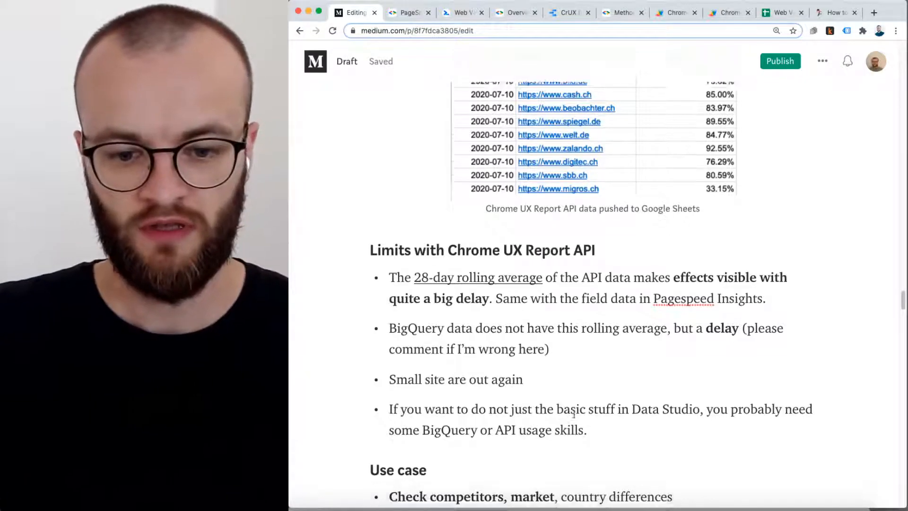
scroll(down, 3)
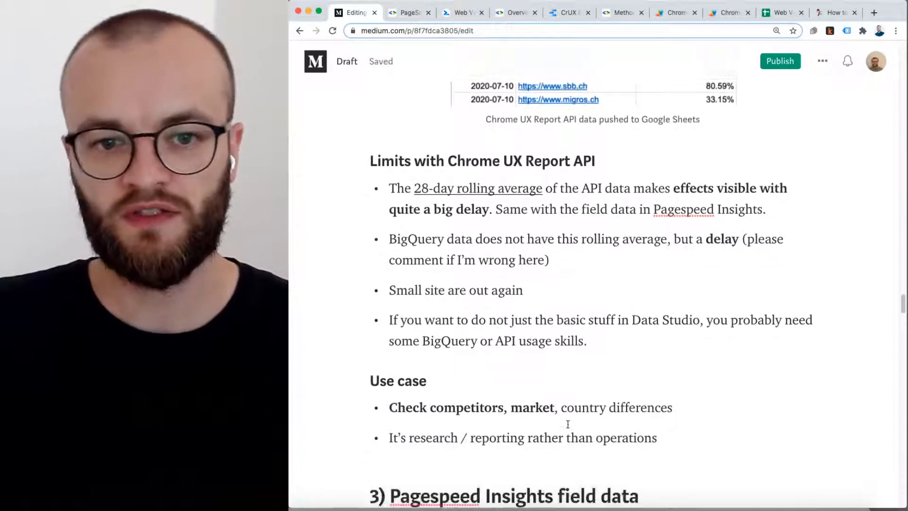
scroll(up, 3)
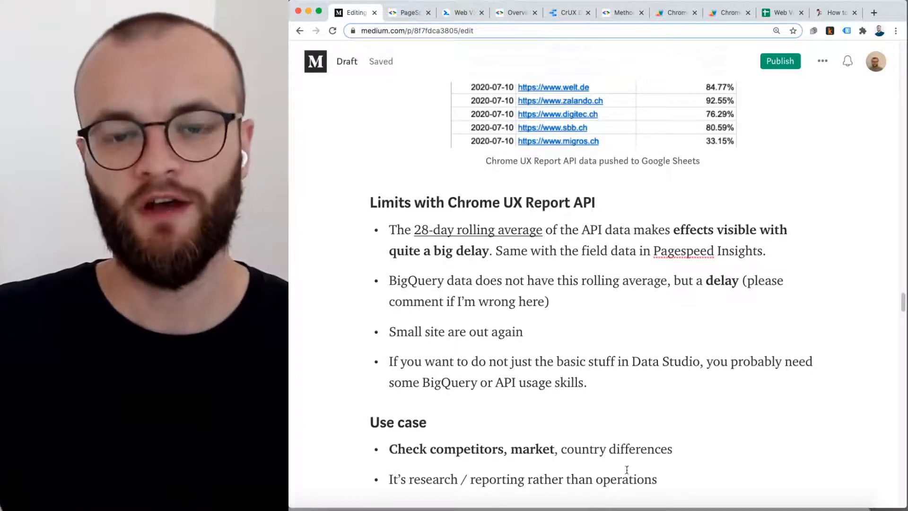
Step: Scroll to '3) Pagespeed Insights field data' and its origin Core Web Vitals screenshot
scroll(down, 3)
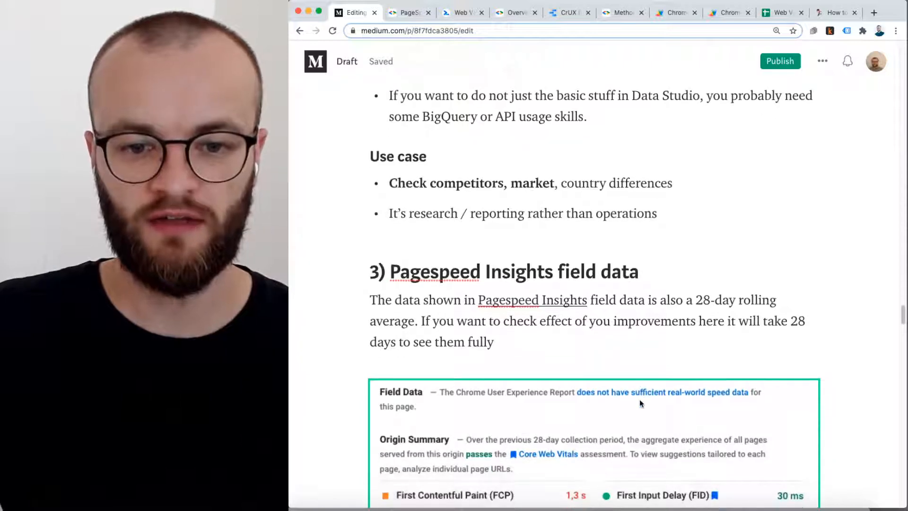
scroll(down, 3)
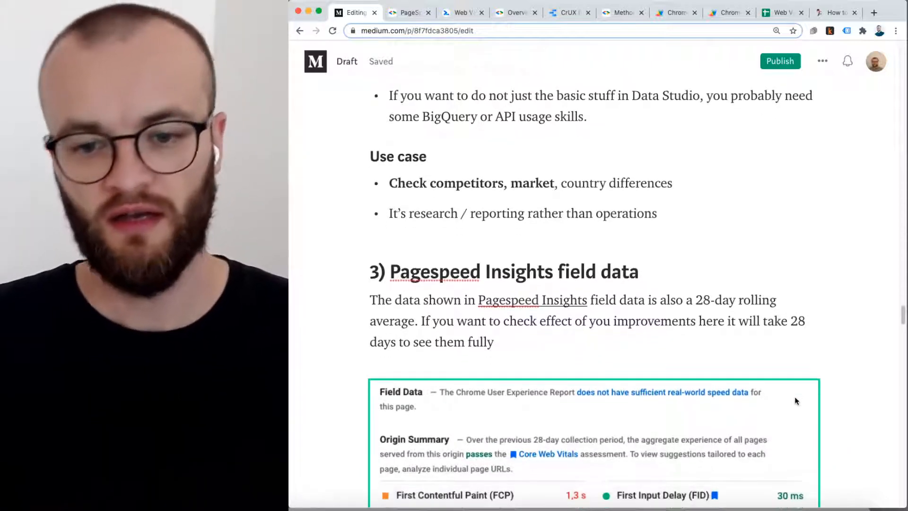
scroll(down, 3)
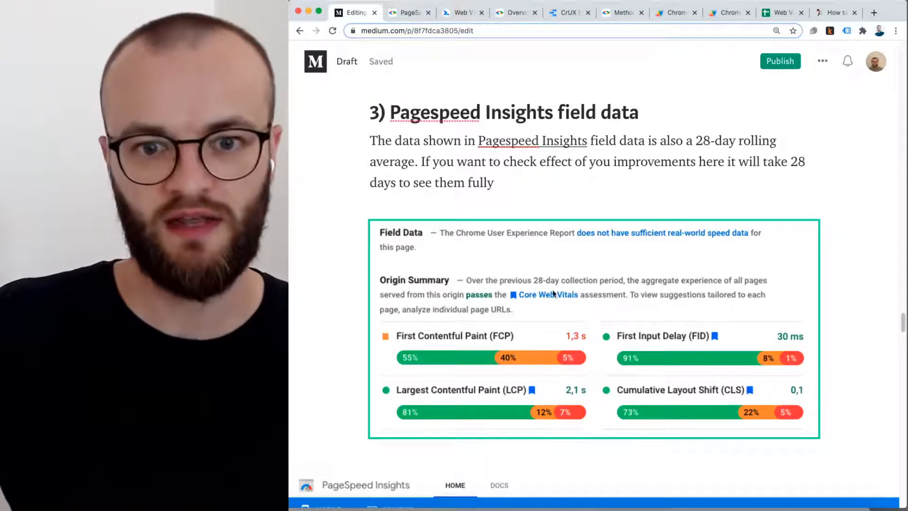
scroll(down, 3)
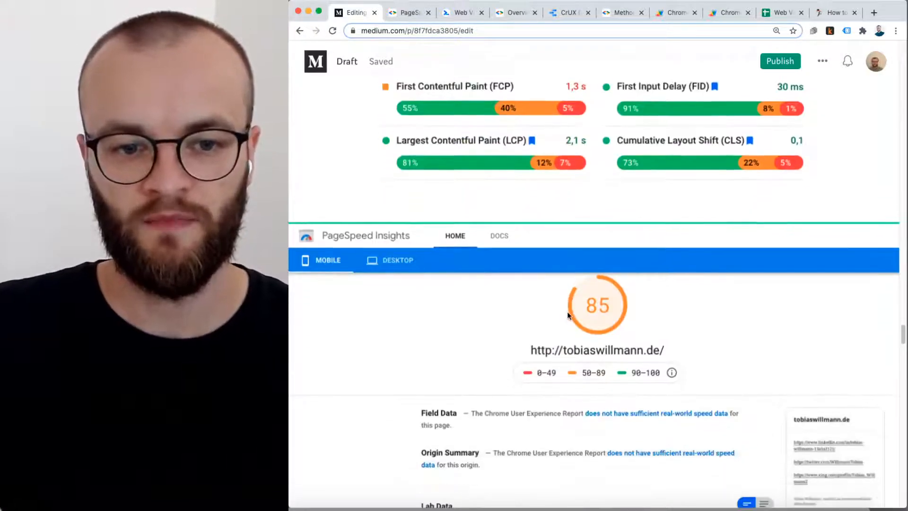
Step: Scroll past the PageSpeed lab data image to 'Use case' and '4) Field data you track yourself'
scroll(down, 3)
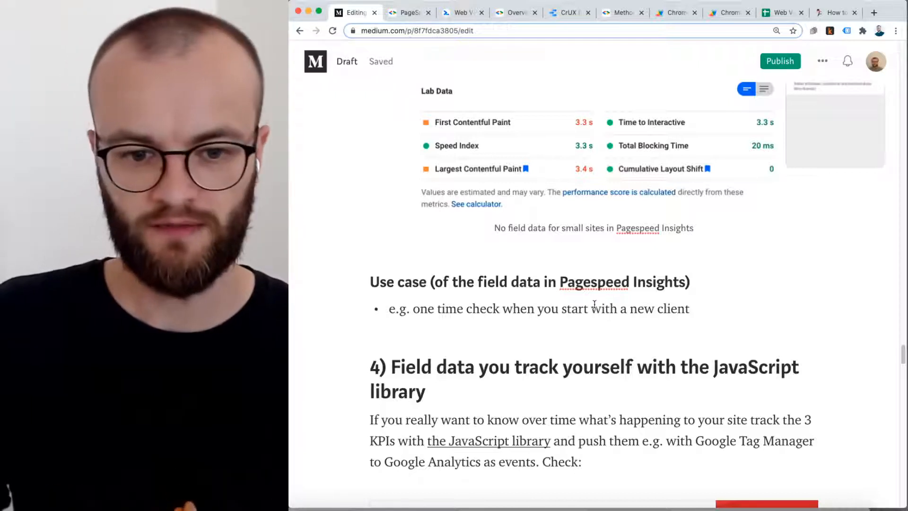
scroll(down, 3)
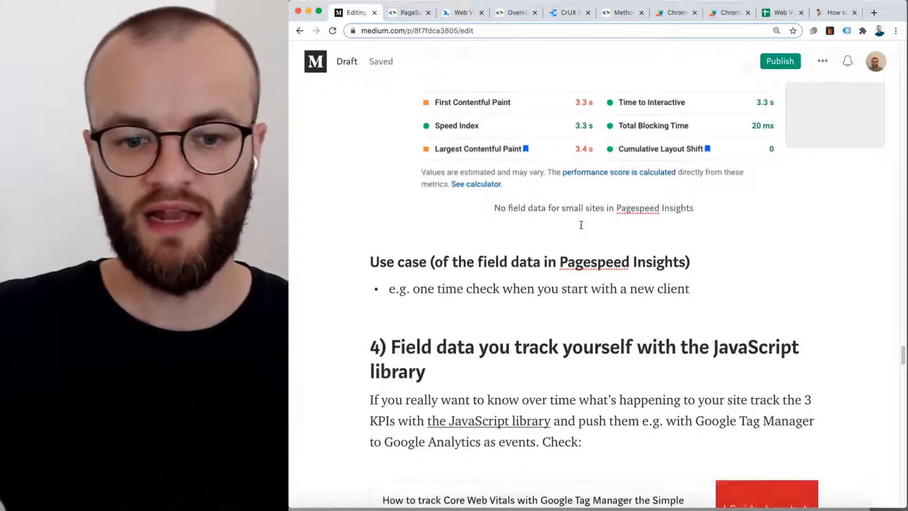
Step: Scroll past the linked guides and GA real-time CLS screenshot to the Avg. Value by Country table
scroll(down, 3)
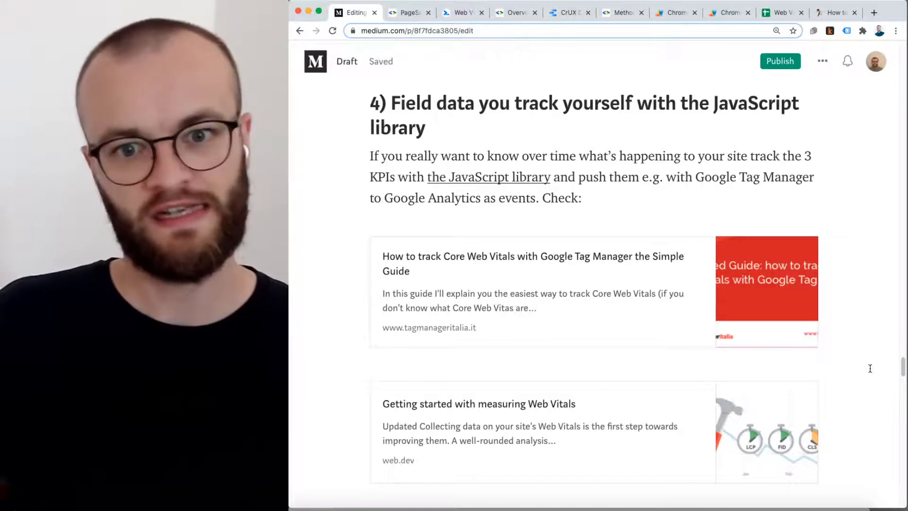
scroll(down, 3)
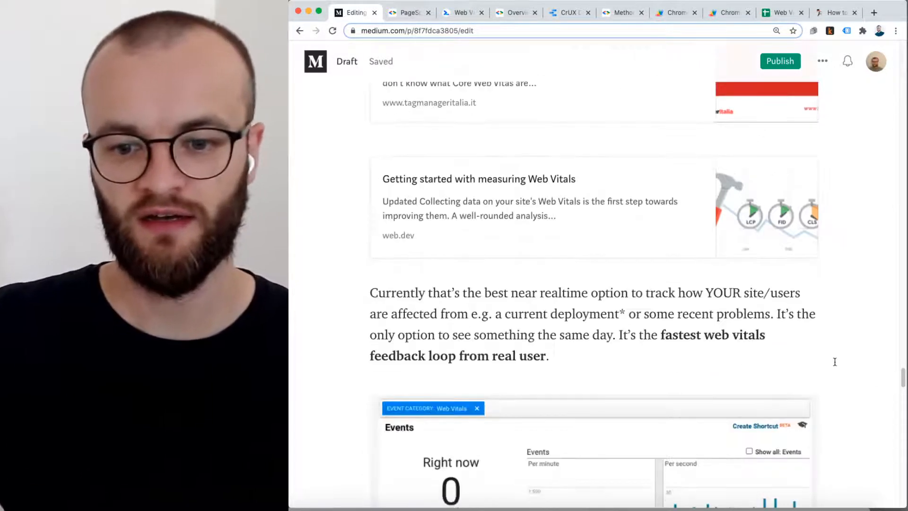
scroll(down, 3)
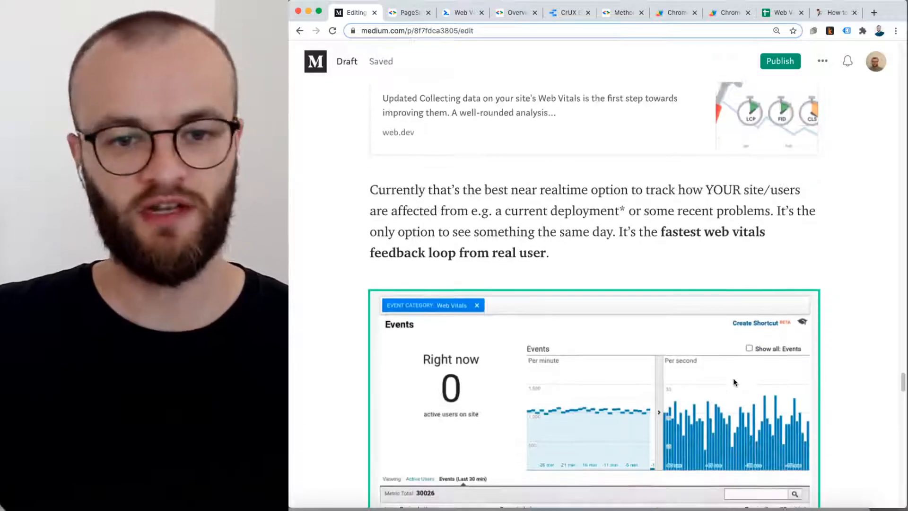
scroll(down, 3)
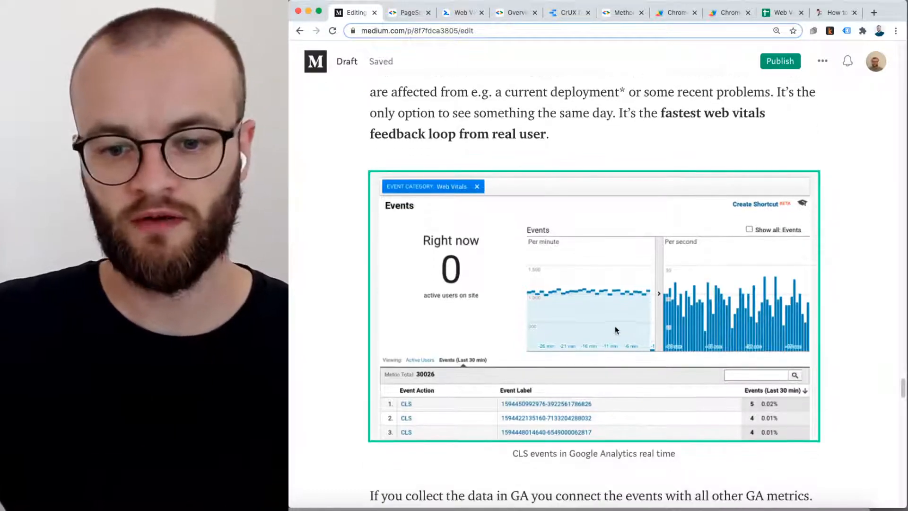
scroll(down, 3)
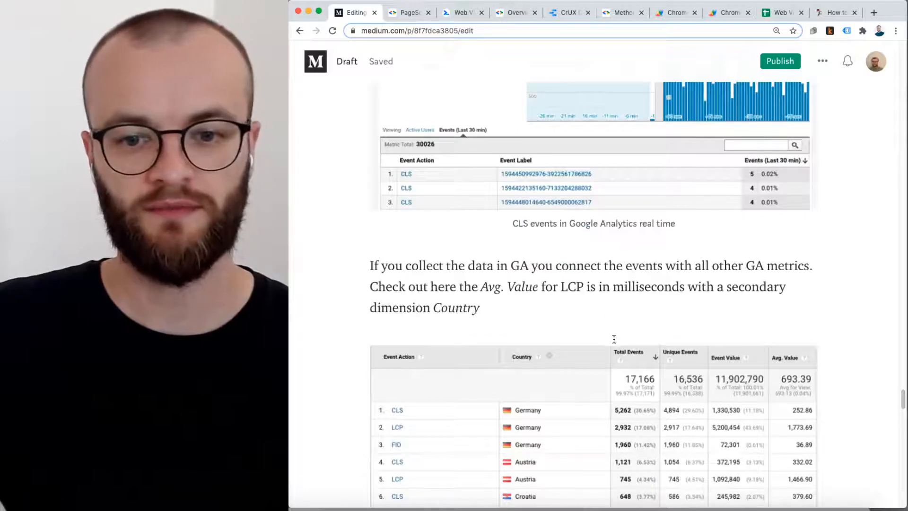
scroll(down, 3)
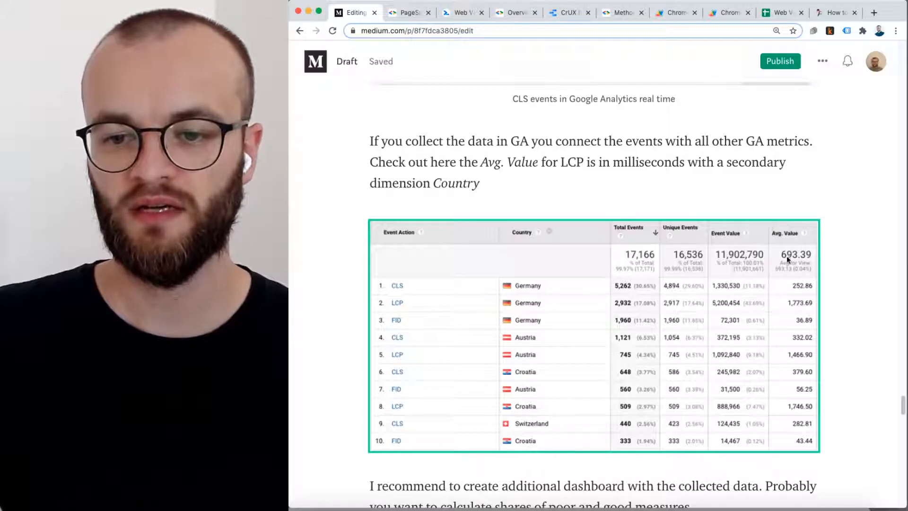
mouse_move(524, 393)
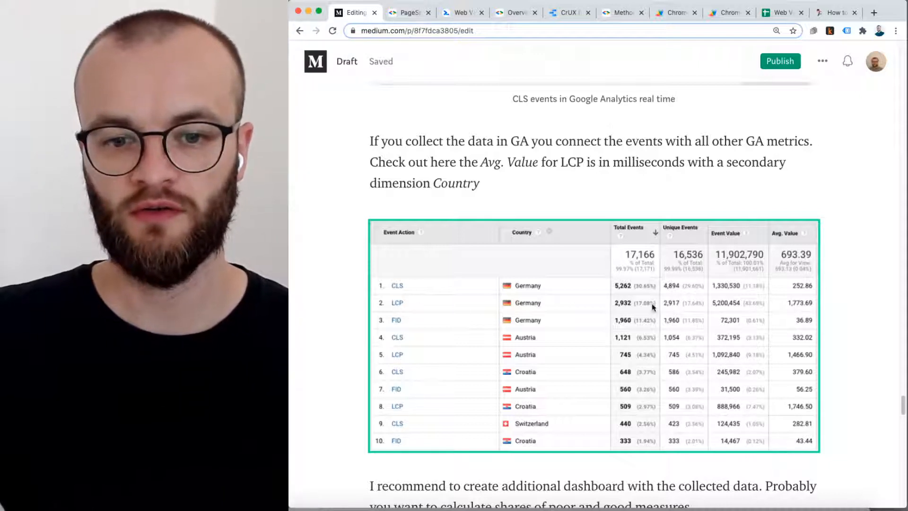
mouse_move(484, 311)
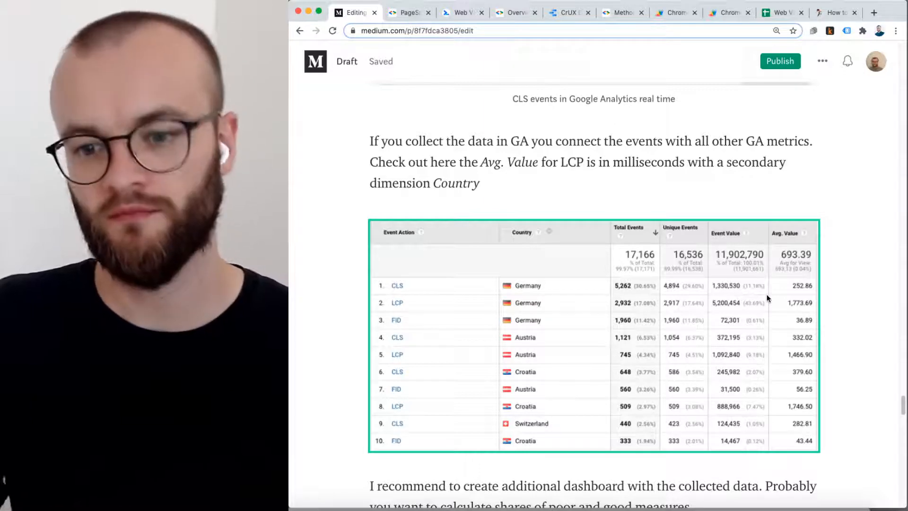
Step: Scroll past the Chrome pageviews Configuration Options screenshot to the poor-events share dashboard output
scroll(down, 3)
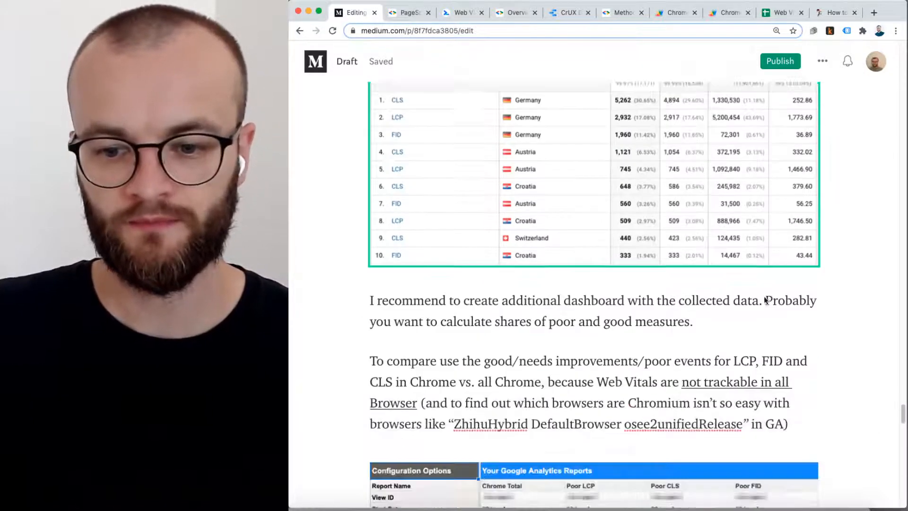
scroll(down, 3)
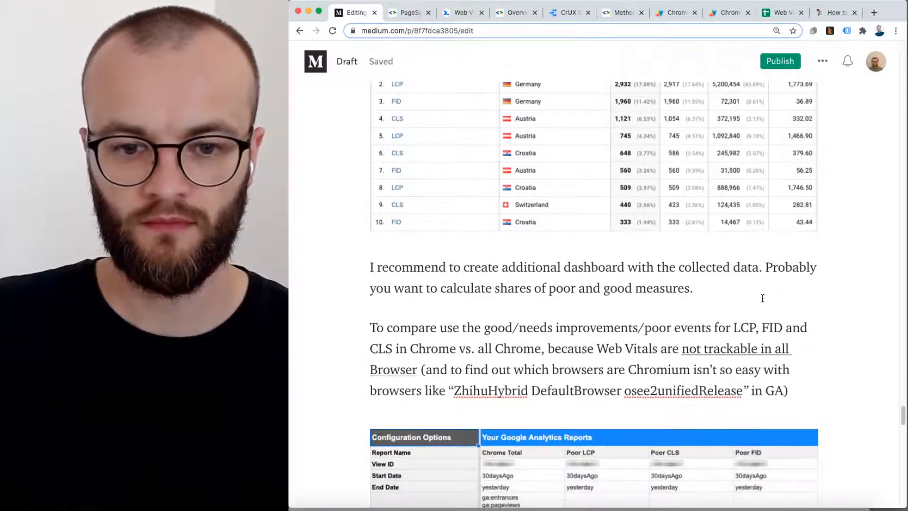
scroll(down, 3)
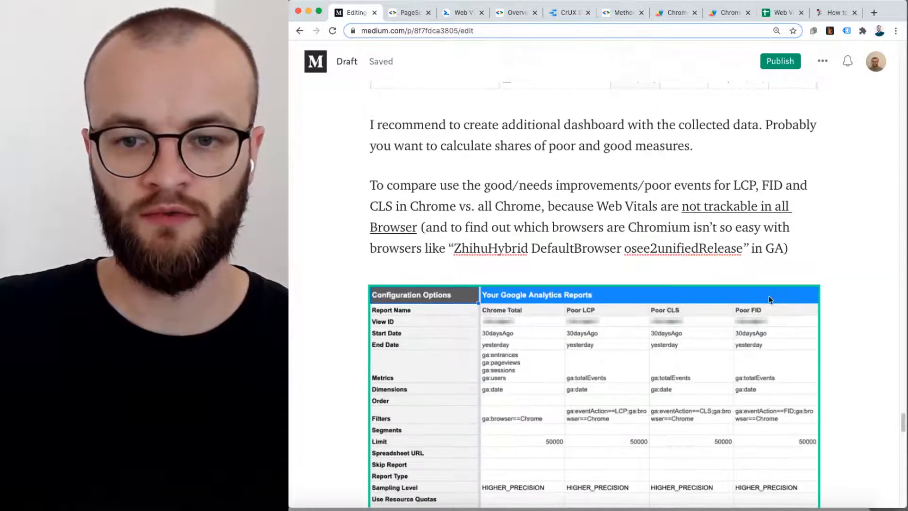
scroll(down, 3)
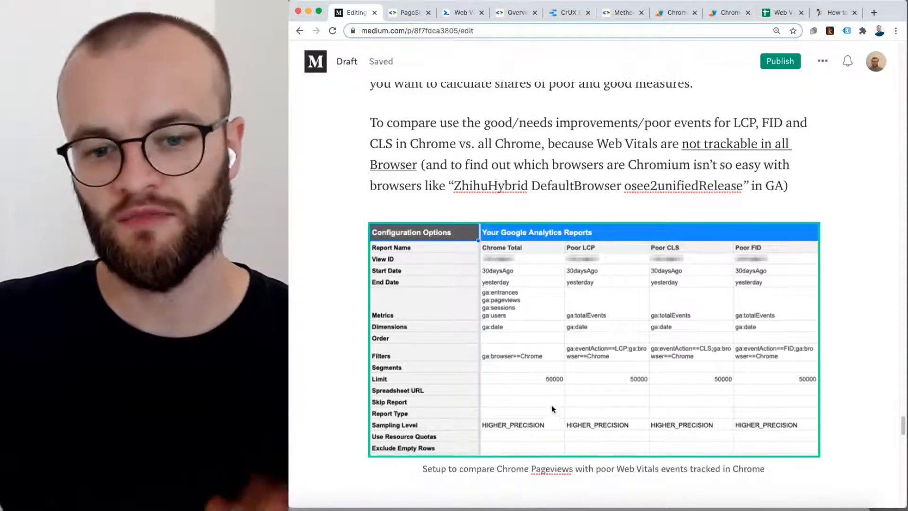
mouse_move(585, 364)
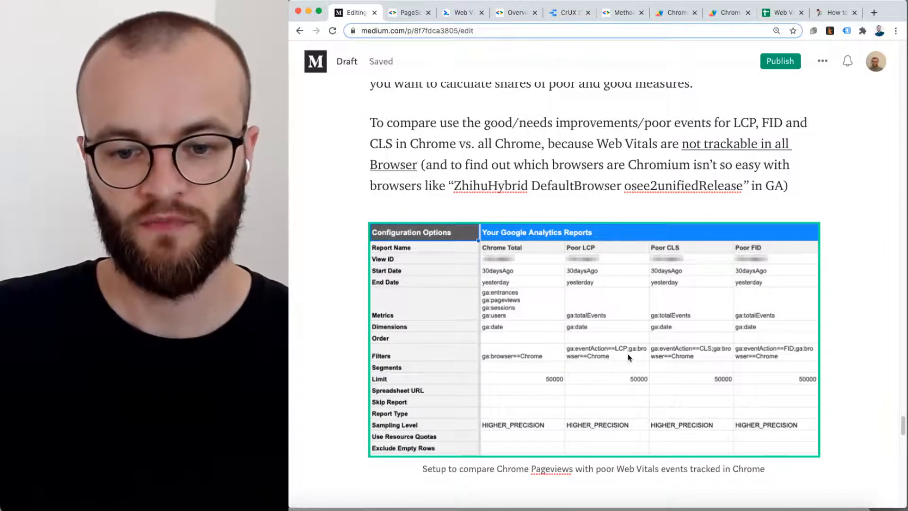
scroll(down, 3)
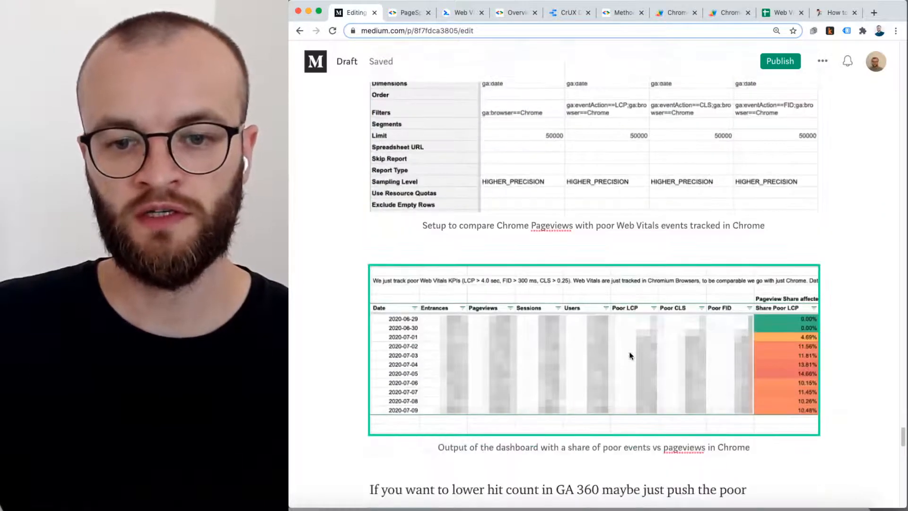
scroll(down, 3)
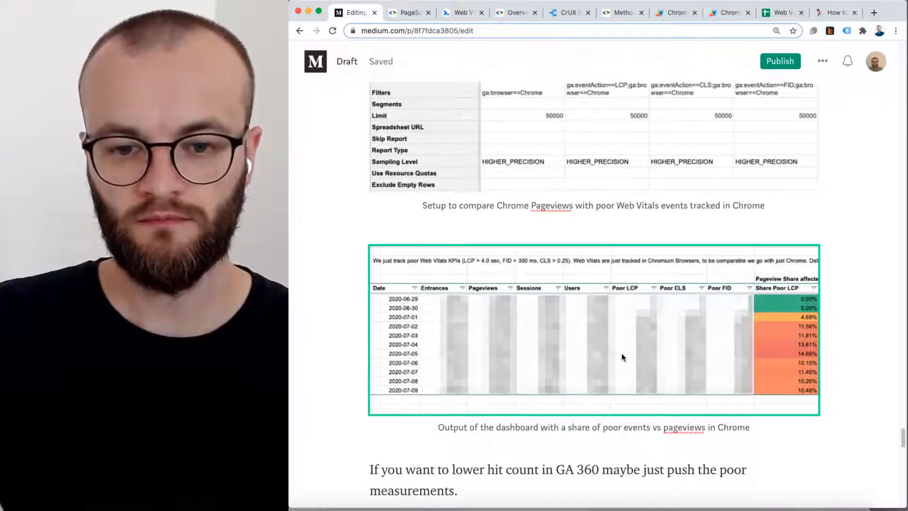
scroll(down, 3)
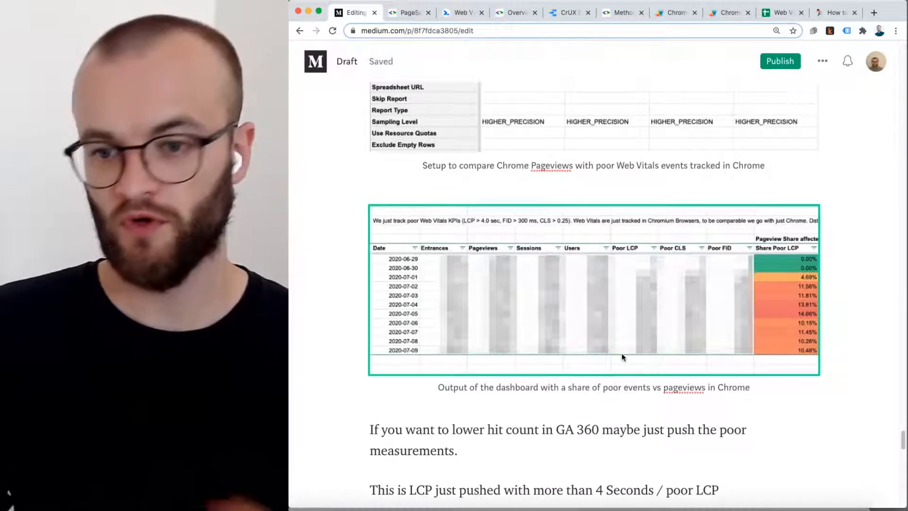
Step: Select the table of LCP events above 4 seconds, then open cnn.com's PageSpeed Insights report
scroll(down, 3)
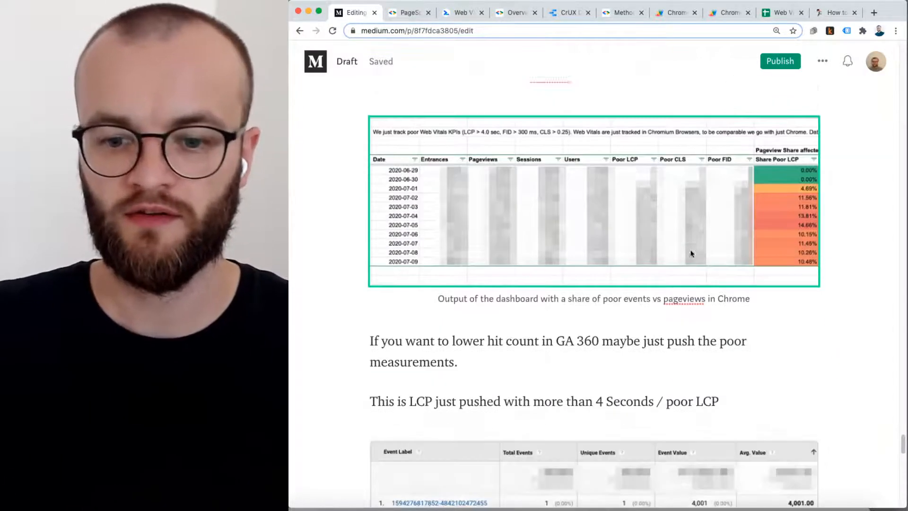
scroll(down, 3)
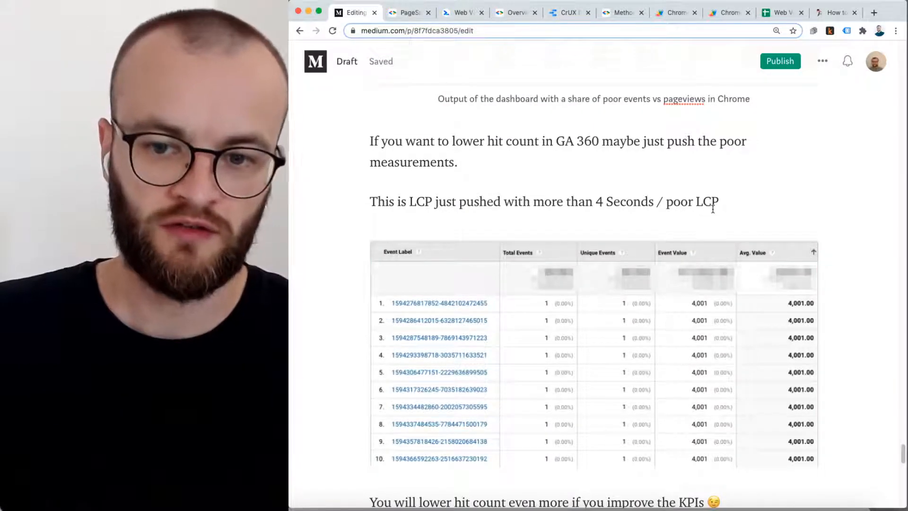
click(593, 353)
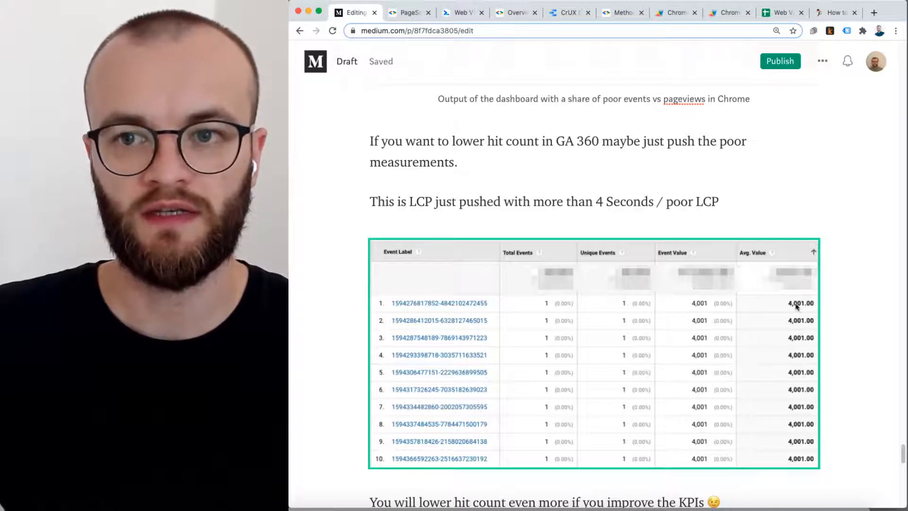
click(408, 12)
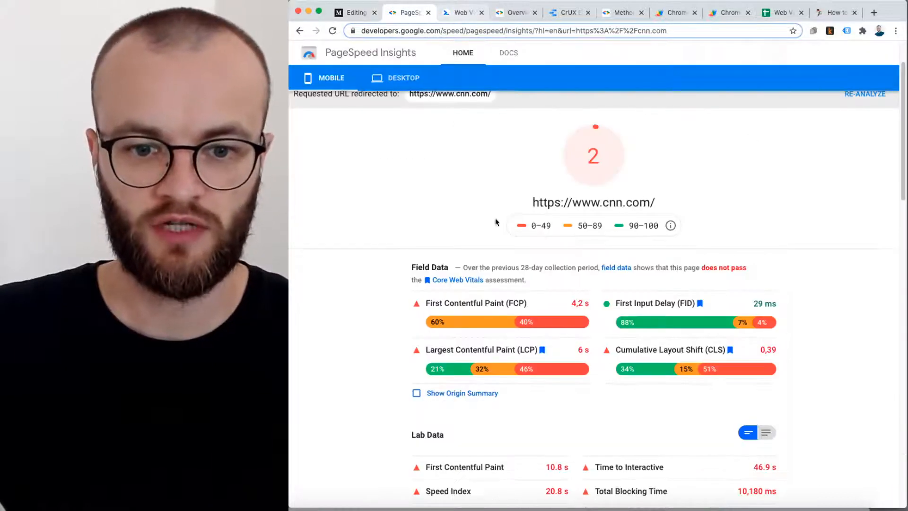
click(462, 12)
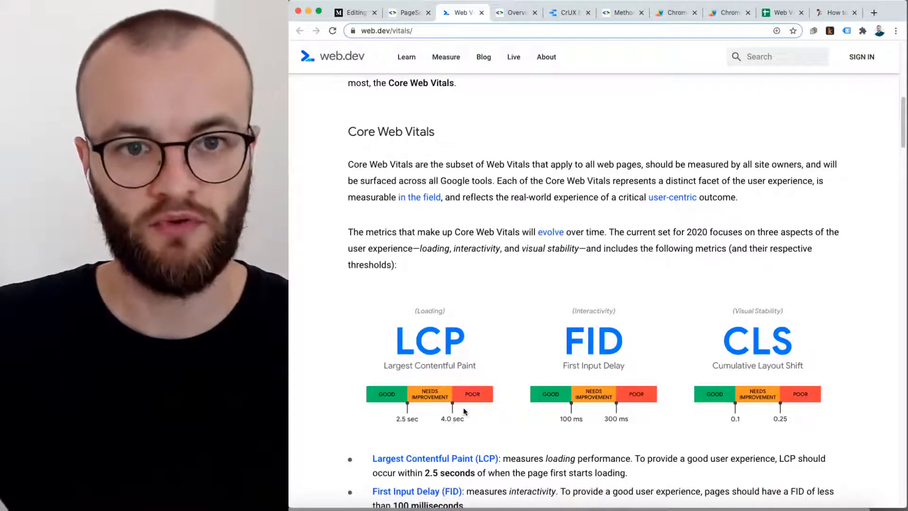
click(353, 12)
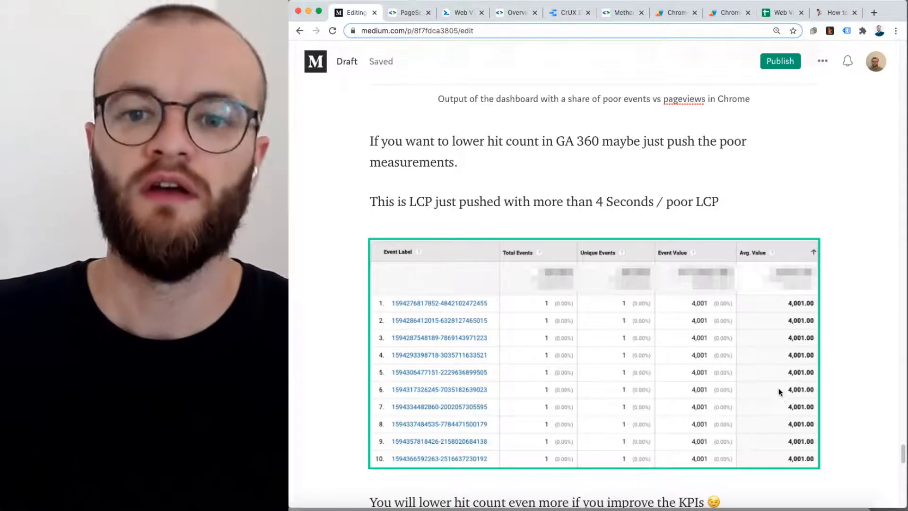
Step: Glance back at the dashboard output, then scroll past the LCP table toward 'Use case'
scroll(up, 3)
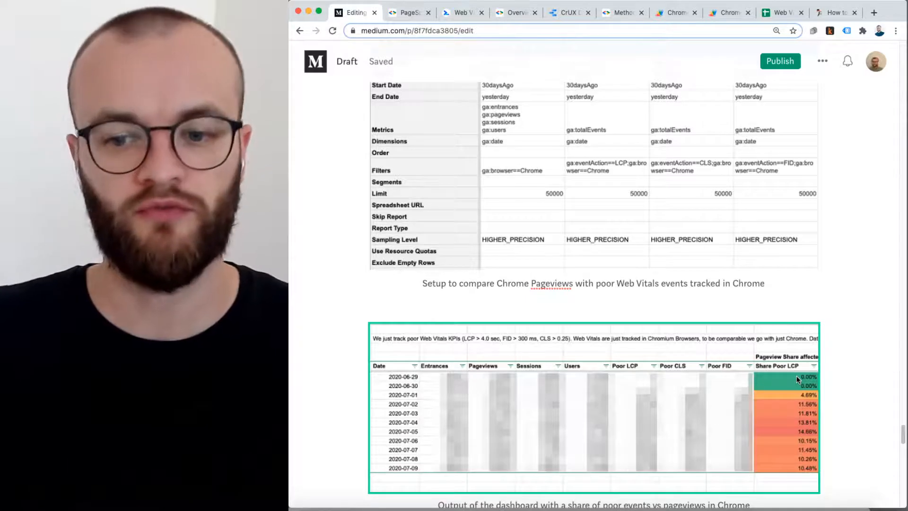
scroll(down, 3)
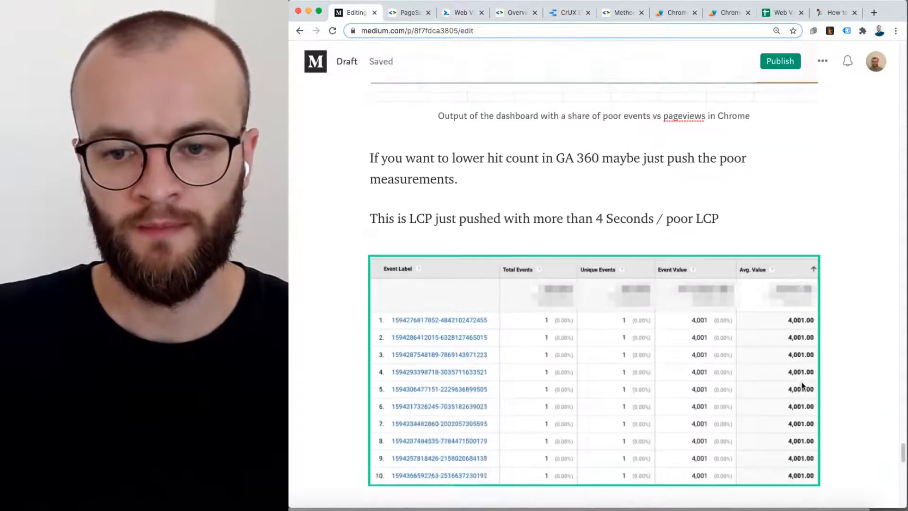
scroll(down, 3)
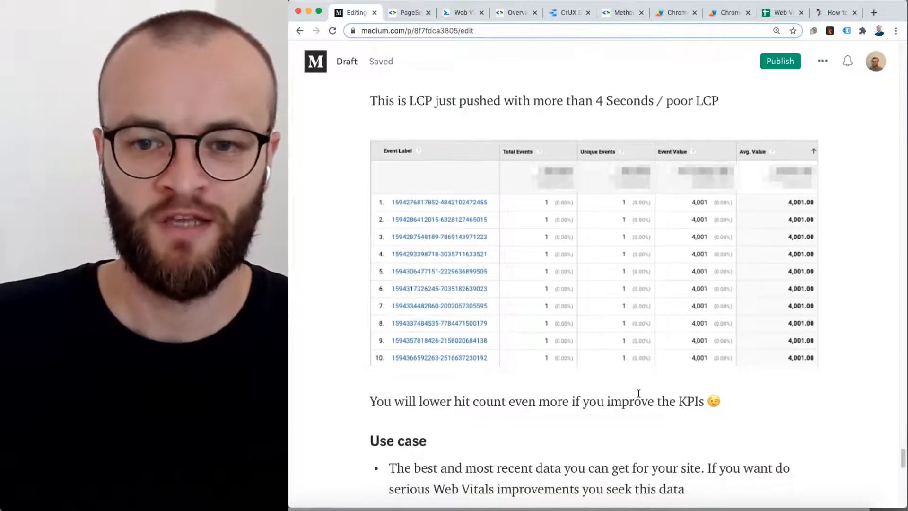
Step: Scroll past the Use case bullet to Useful material and the GoogleChrome/CrUX BigQuery SQL link
scroll(down, 3)
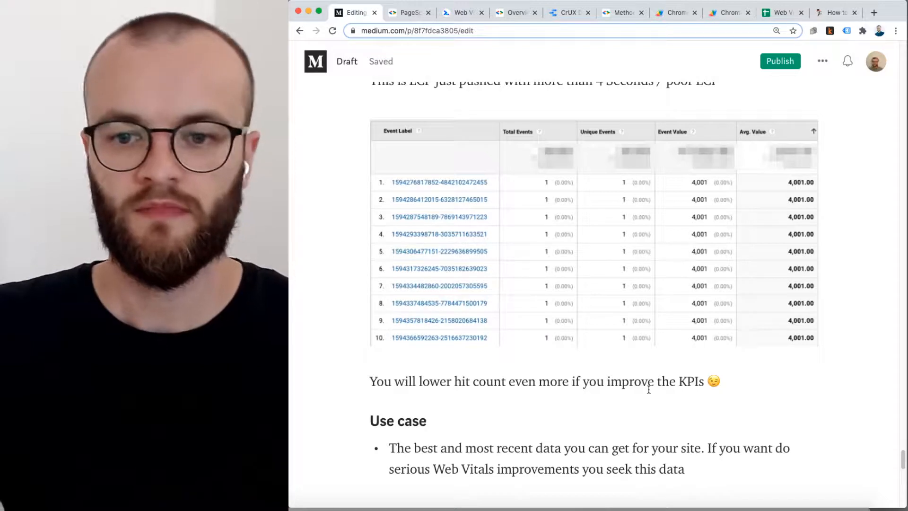
scroll(down, 3)
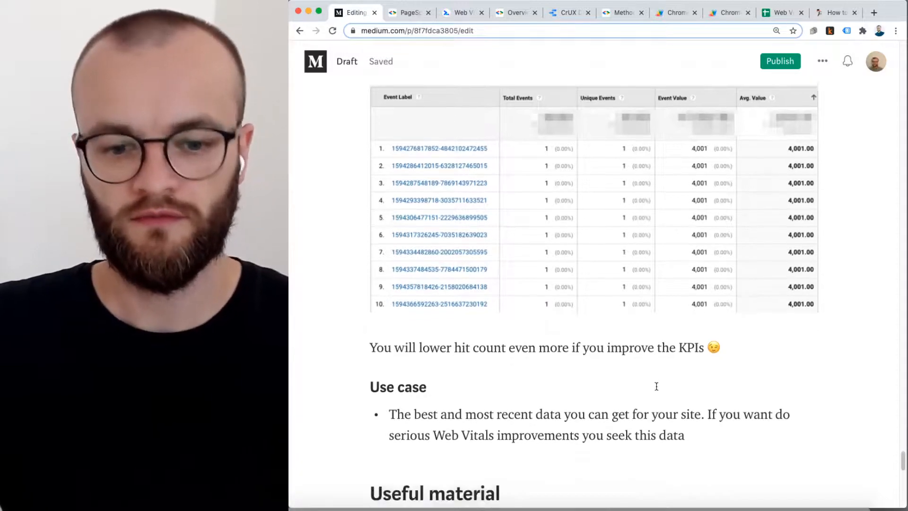
scroll(down, 3)
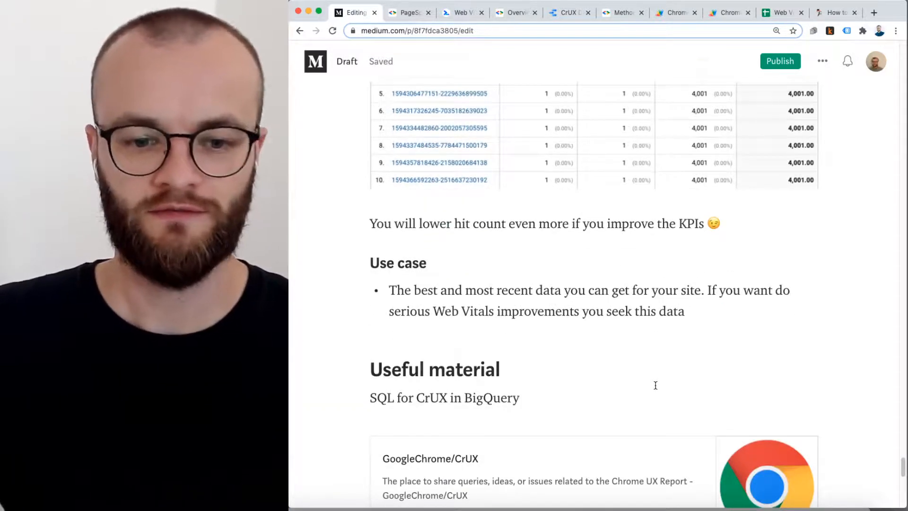
scroll(down, 3)
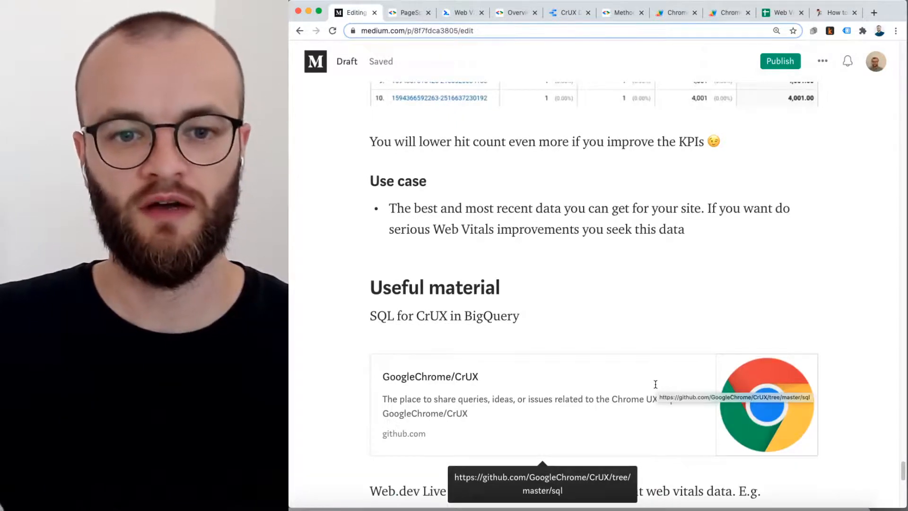
scroll(up, 3)
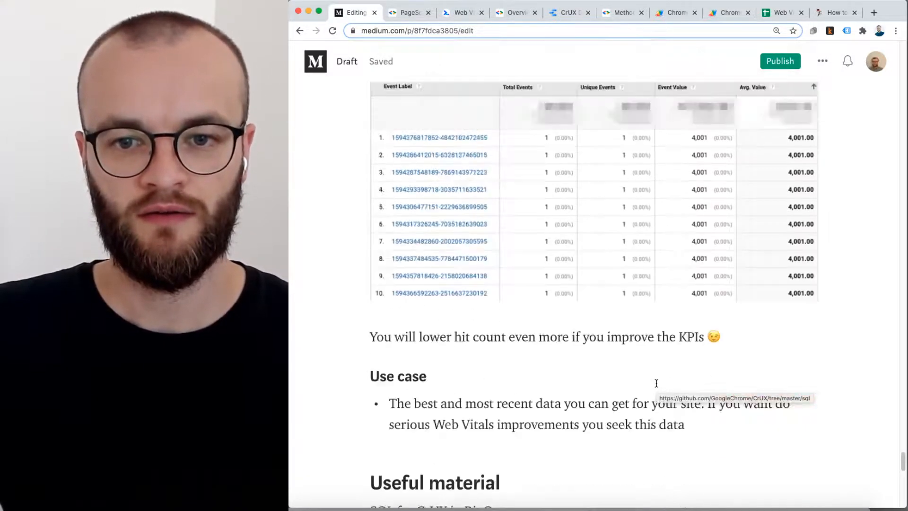
scroll(down, 3)
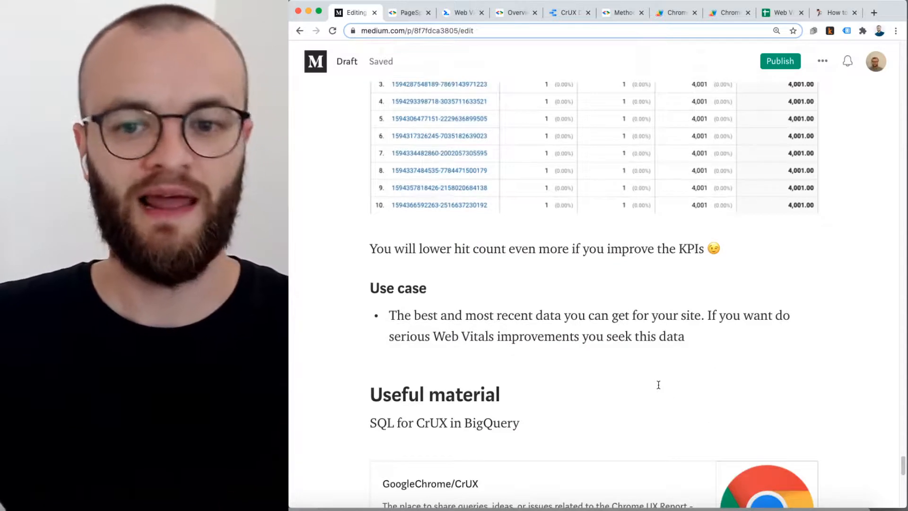